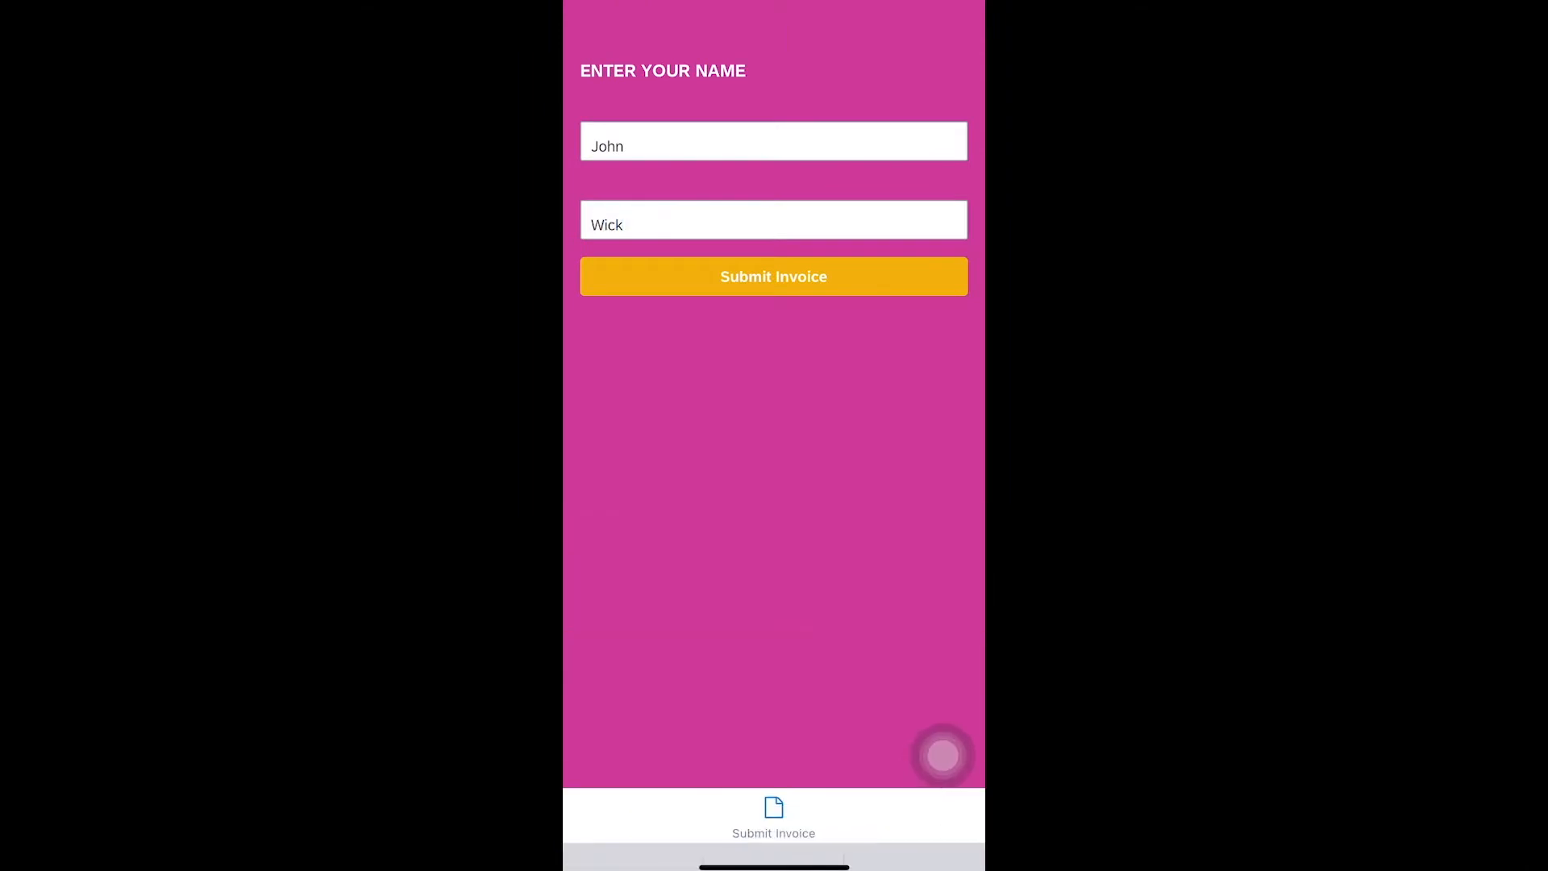
Start the invoice submission and capture a photo of ABC Communication invoice 174221
left_click(773, 276)
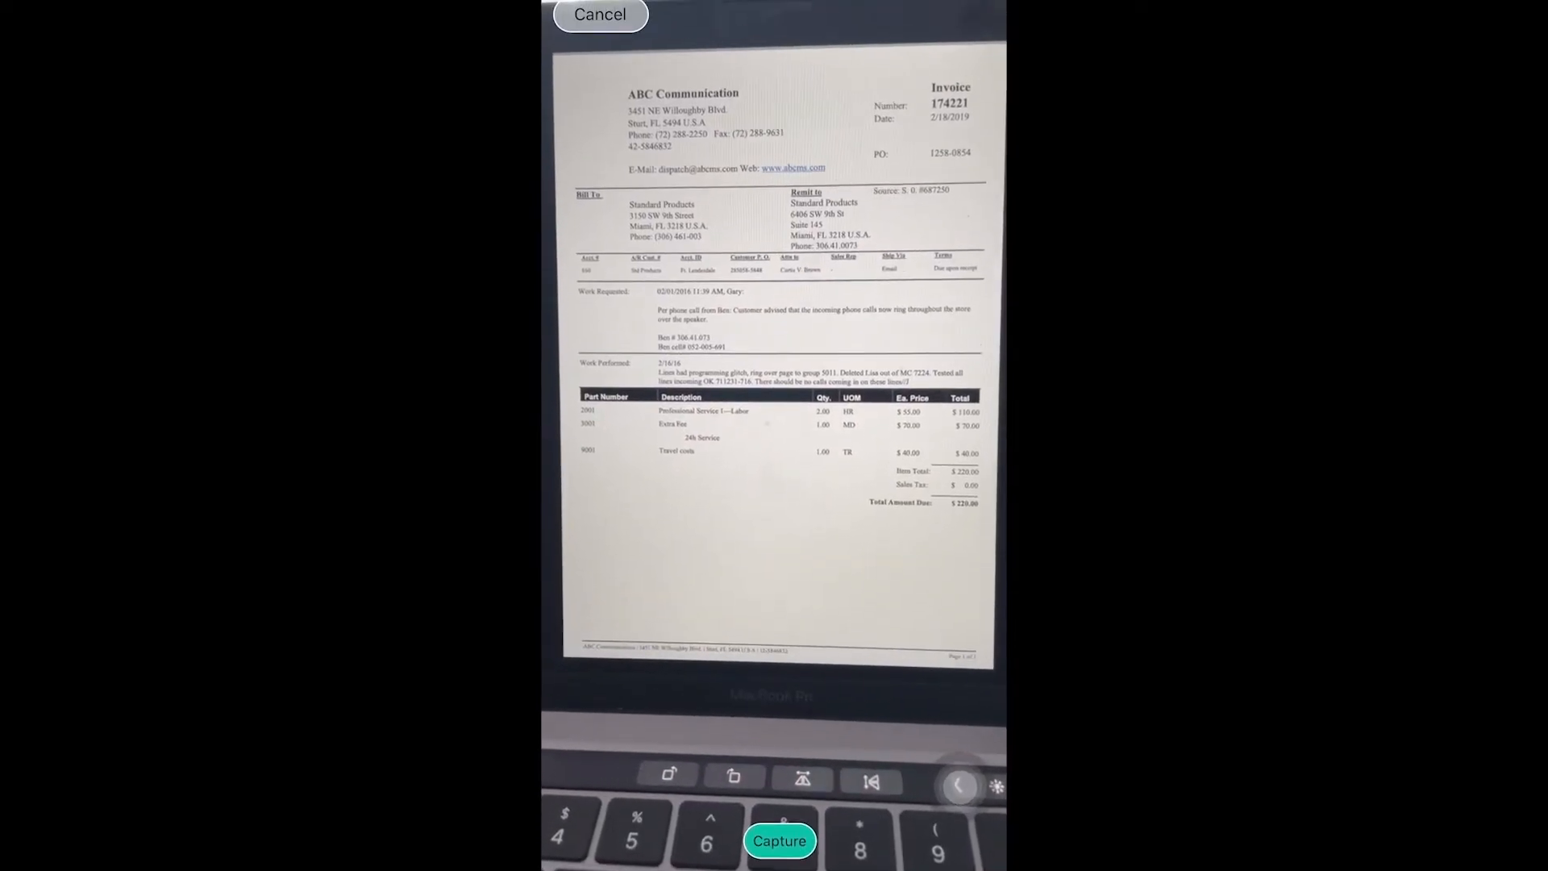
left_click(780, 840)
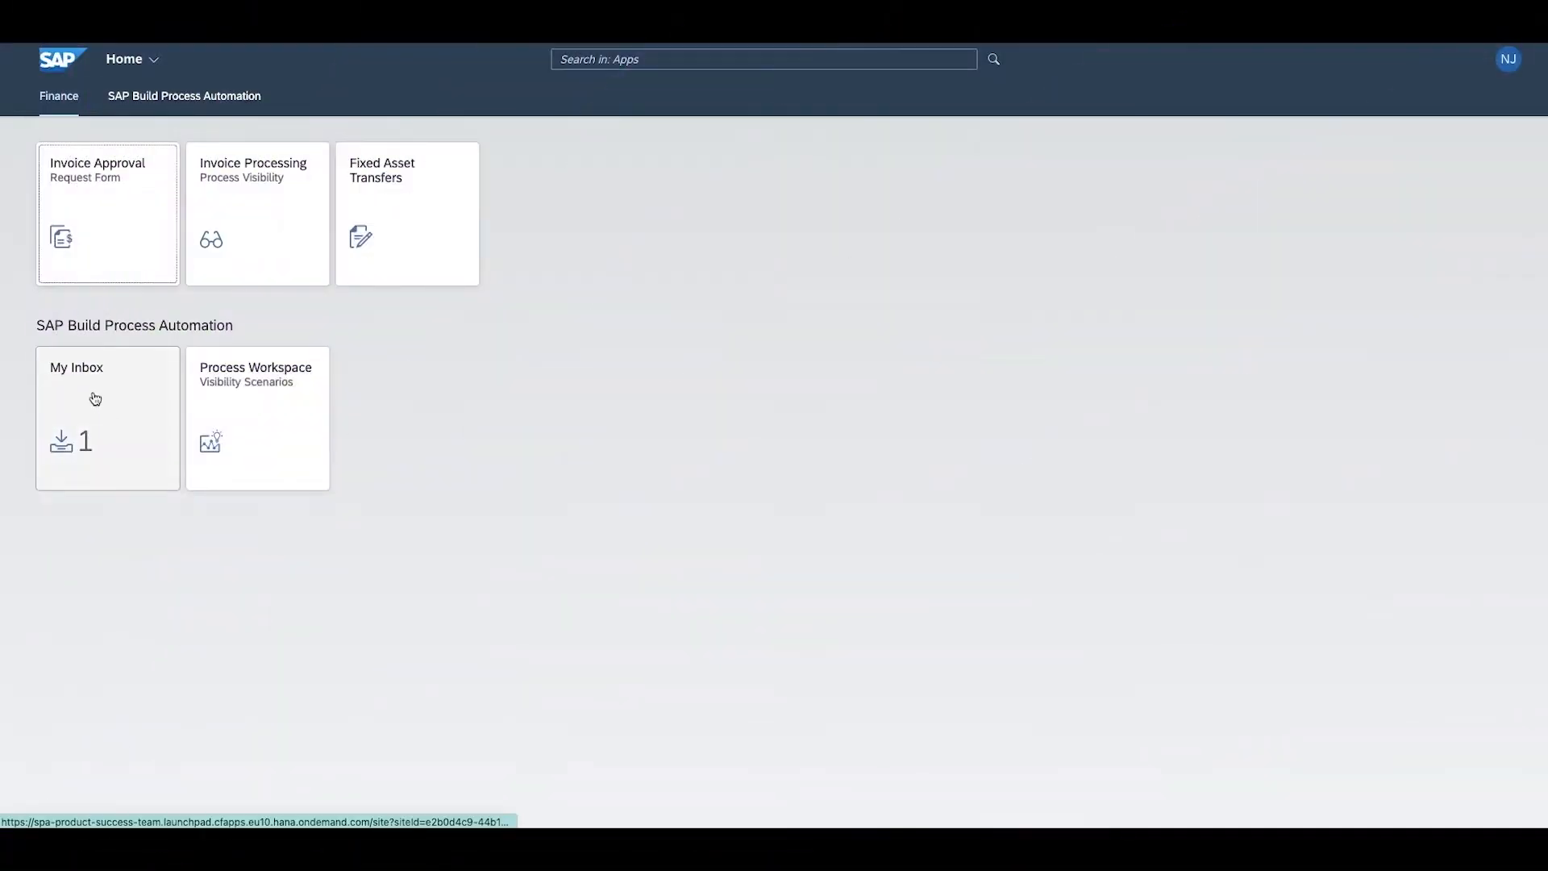
Approve the invoice 174221 task from My Inbox, then return to see its approval notification
left_click(107, 418)
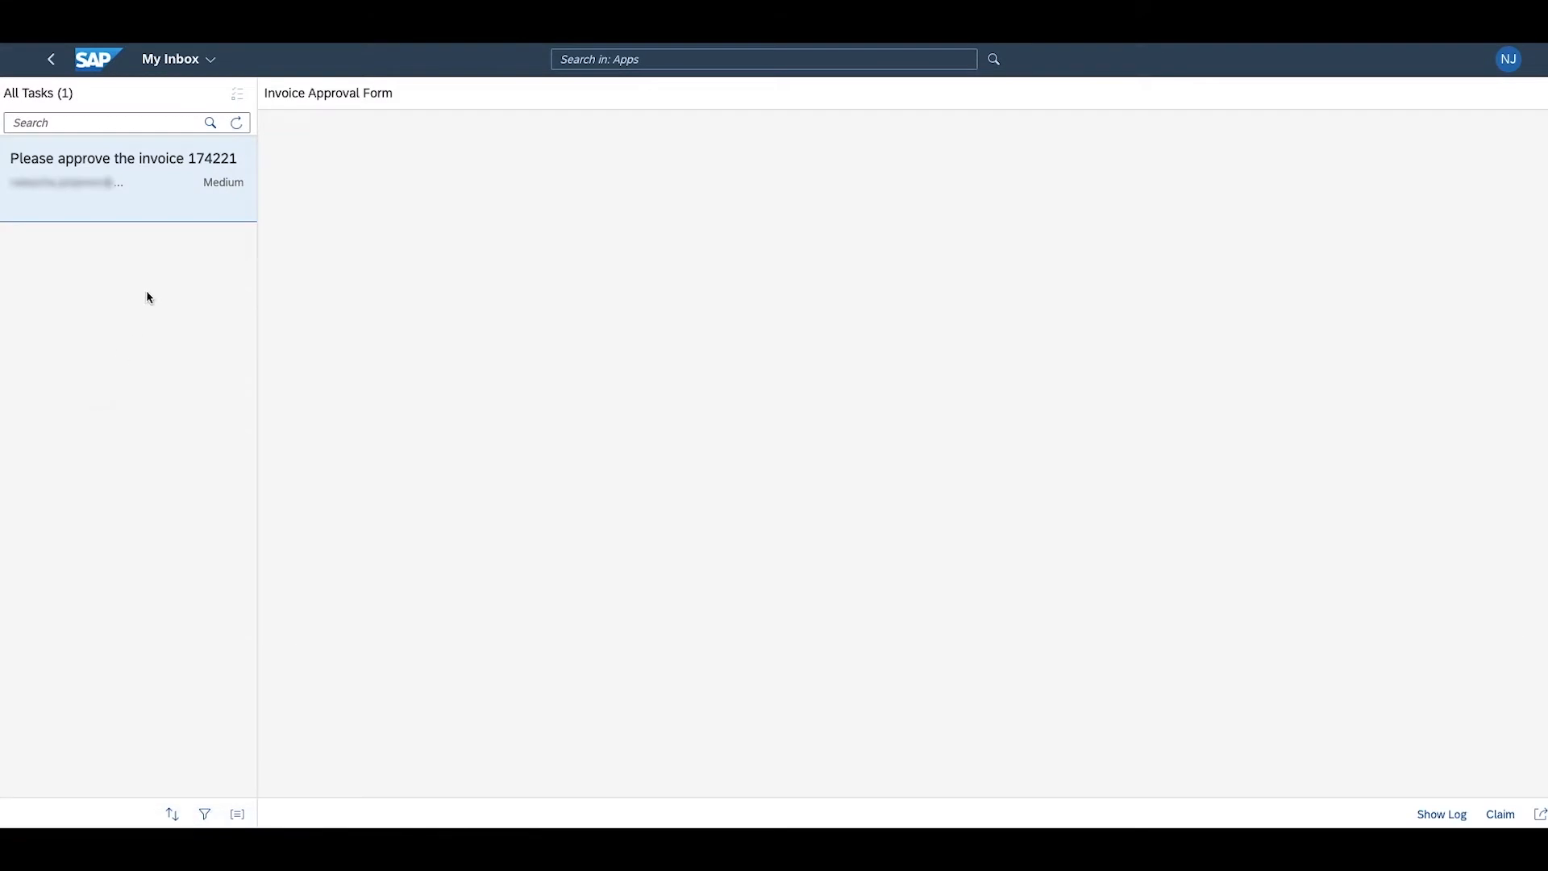
left_click(122, 158)
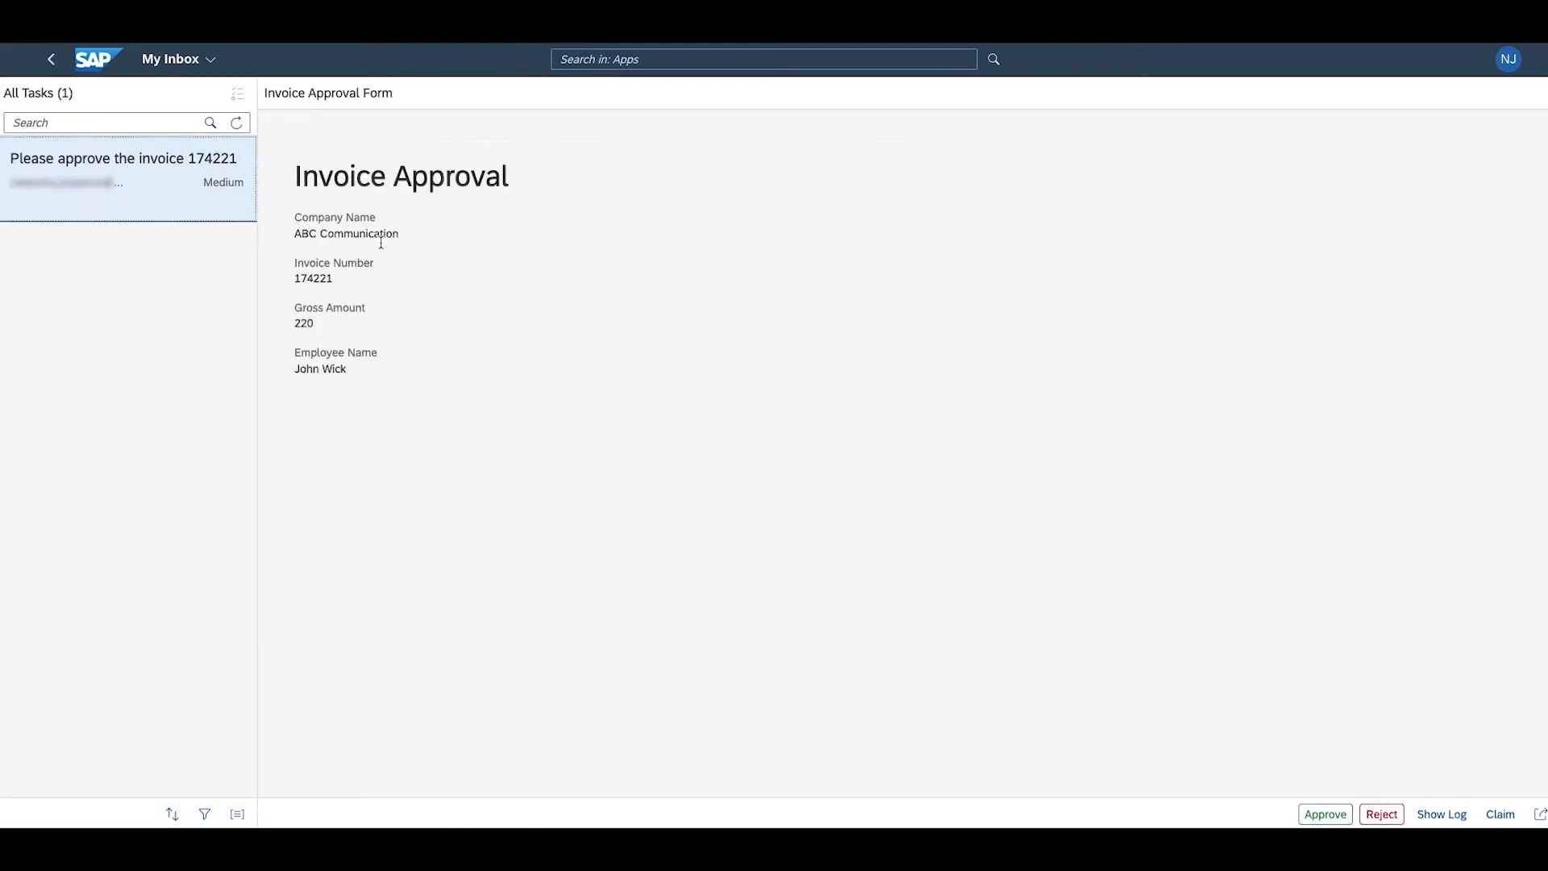
mouse_move(344, 398)
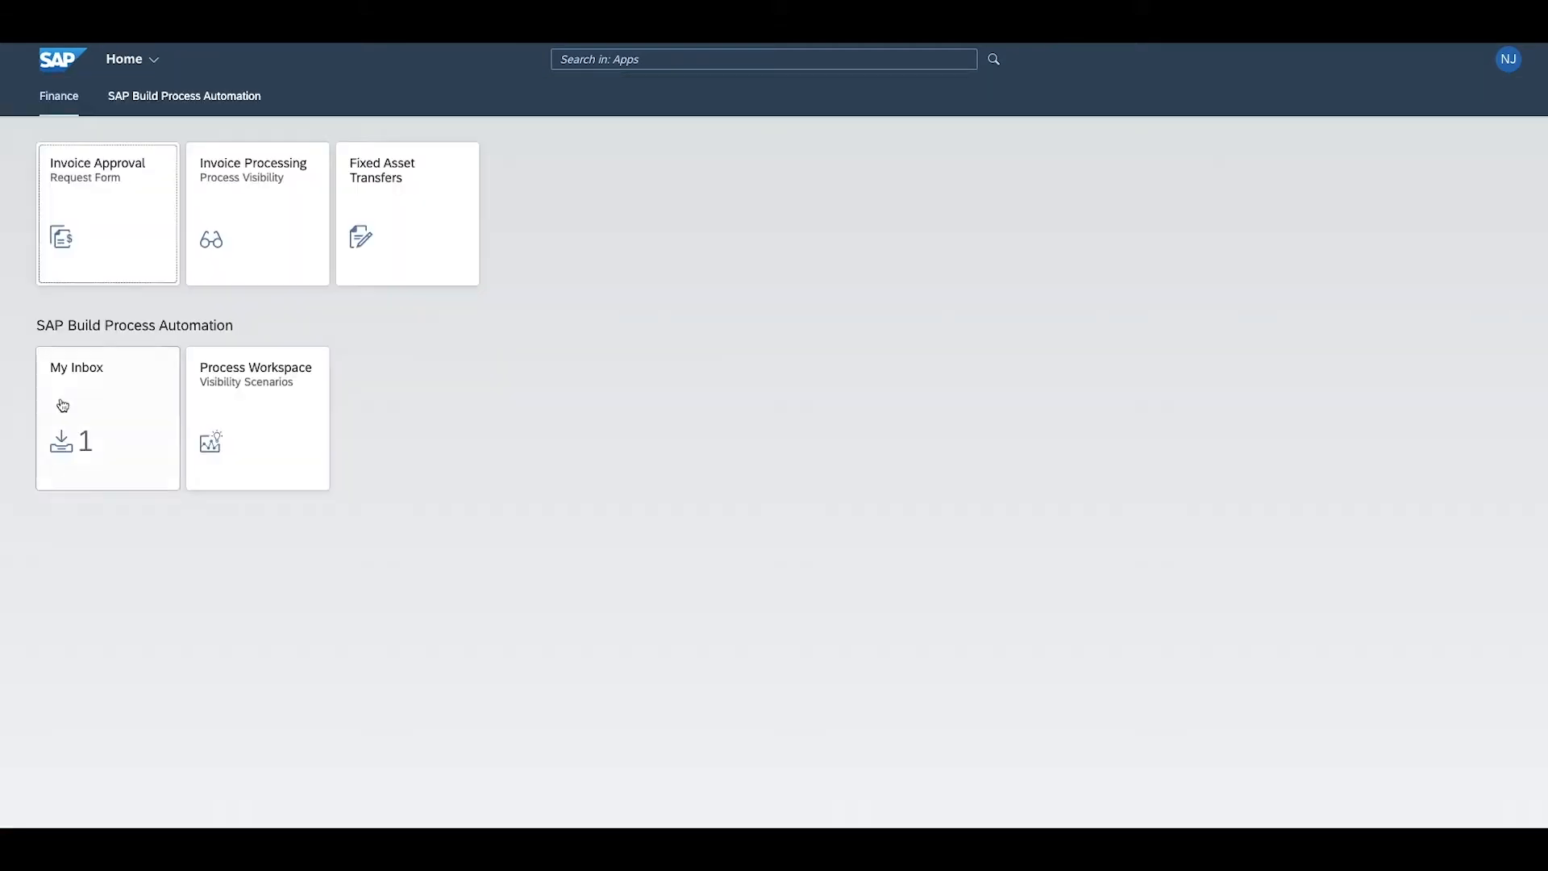
left_click(106, 418)
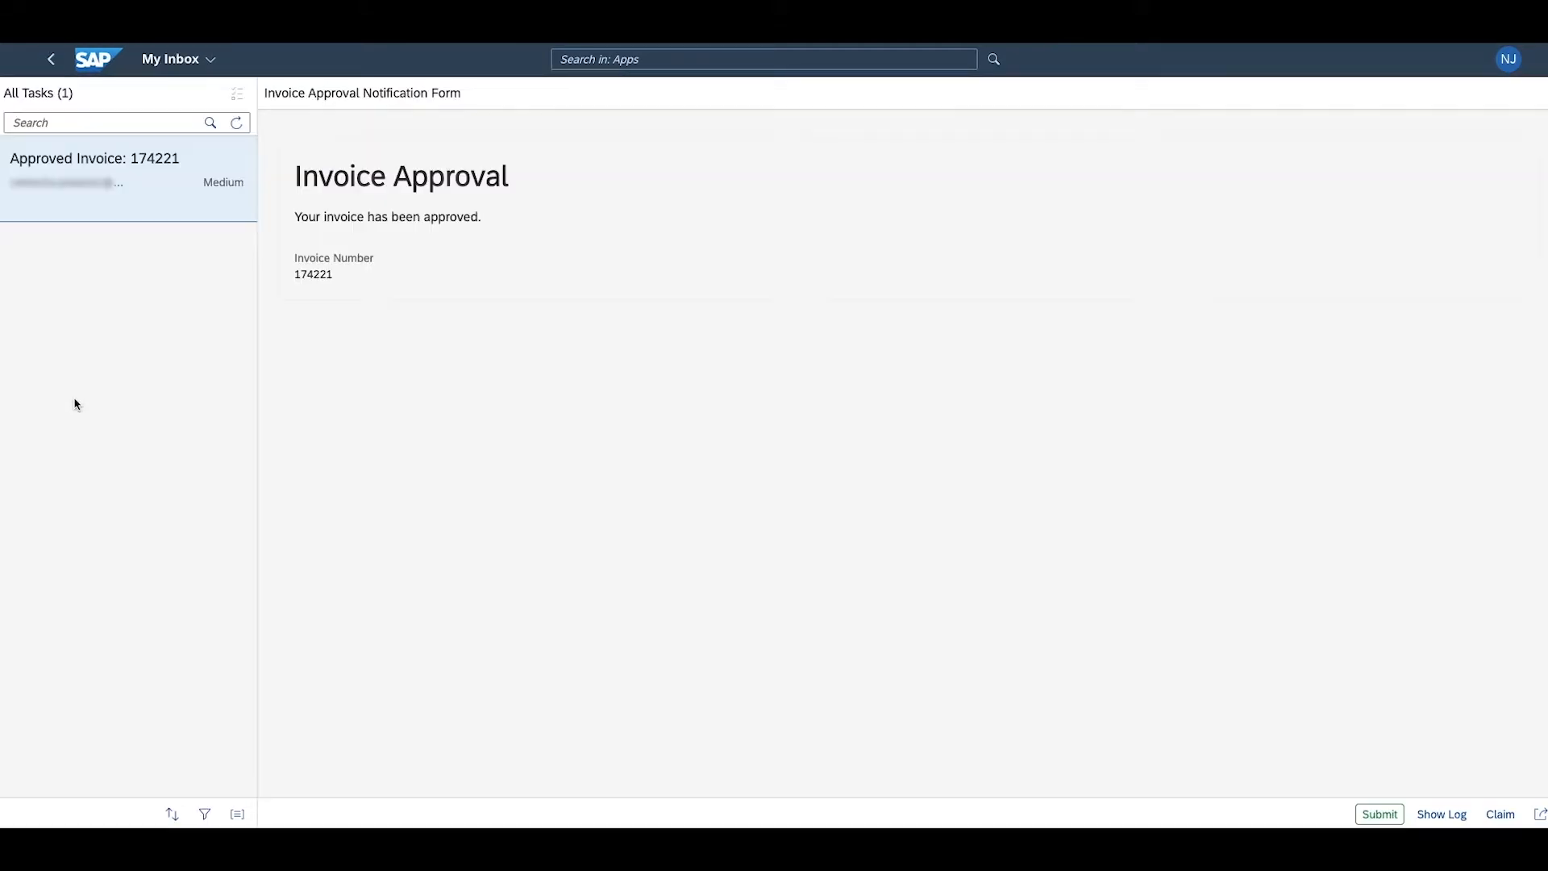
mouse_move(878, 498)
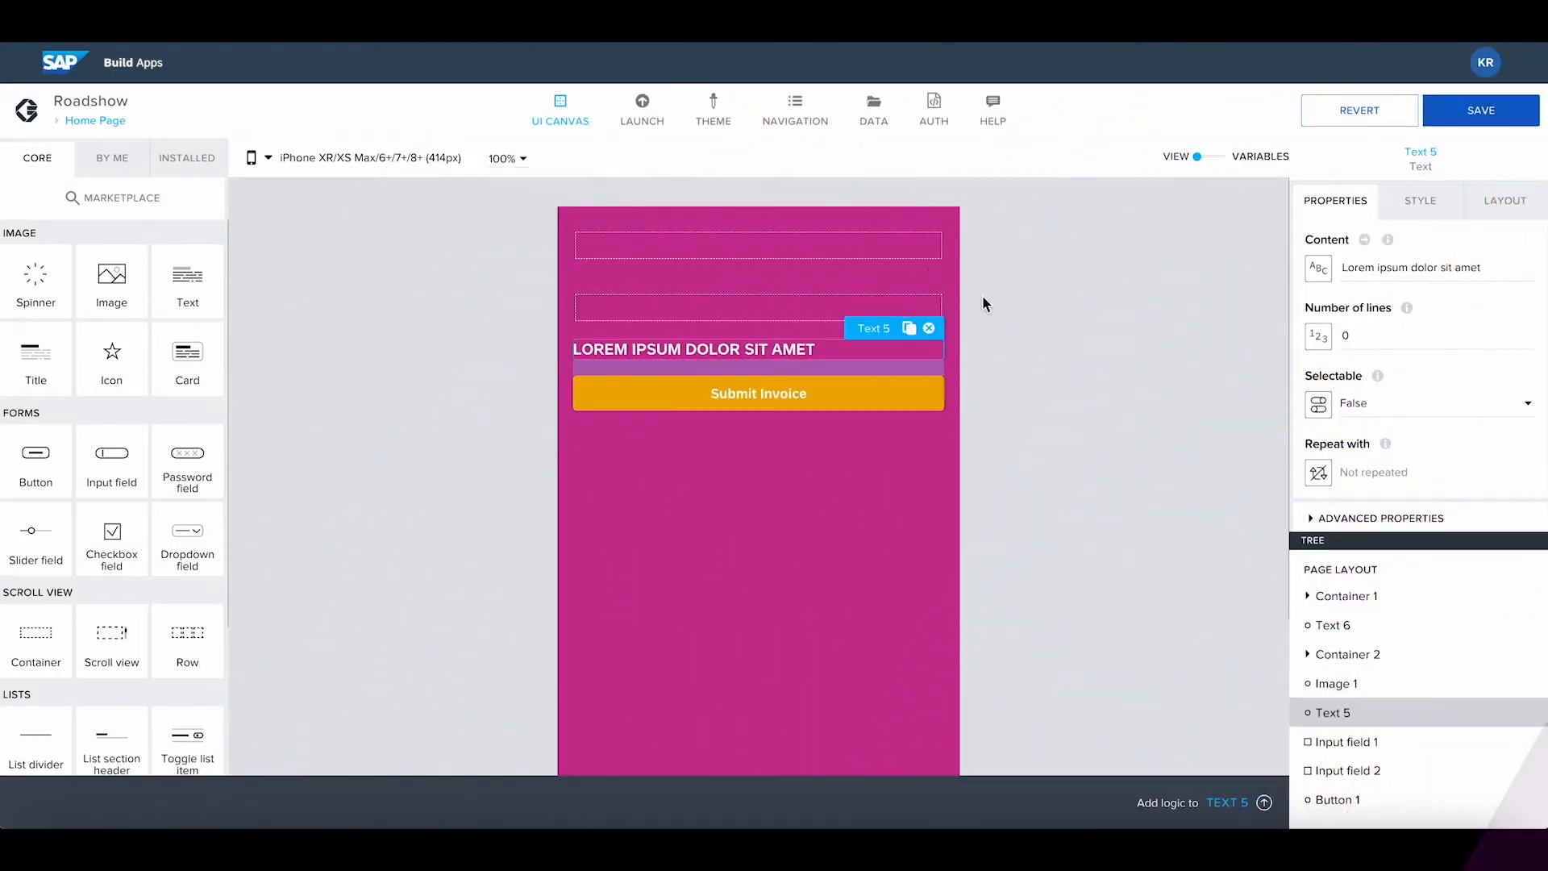
Set the heading text to 'Enter your Name' with First Name and Last Name input placeholders
type("Enter yo")
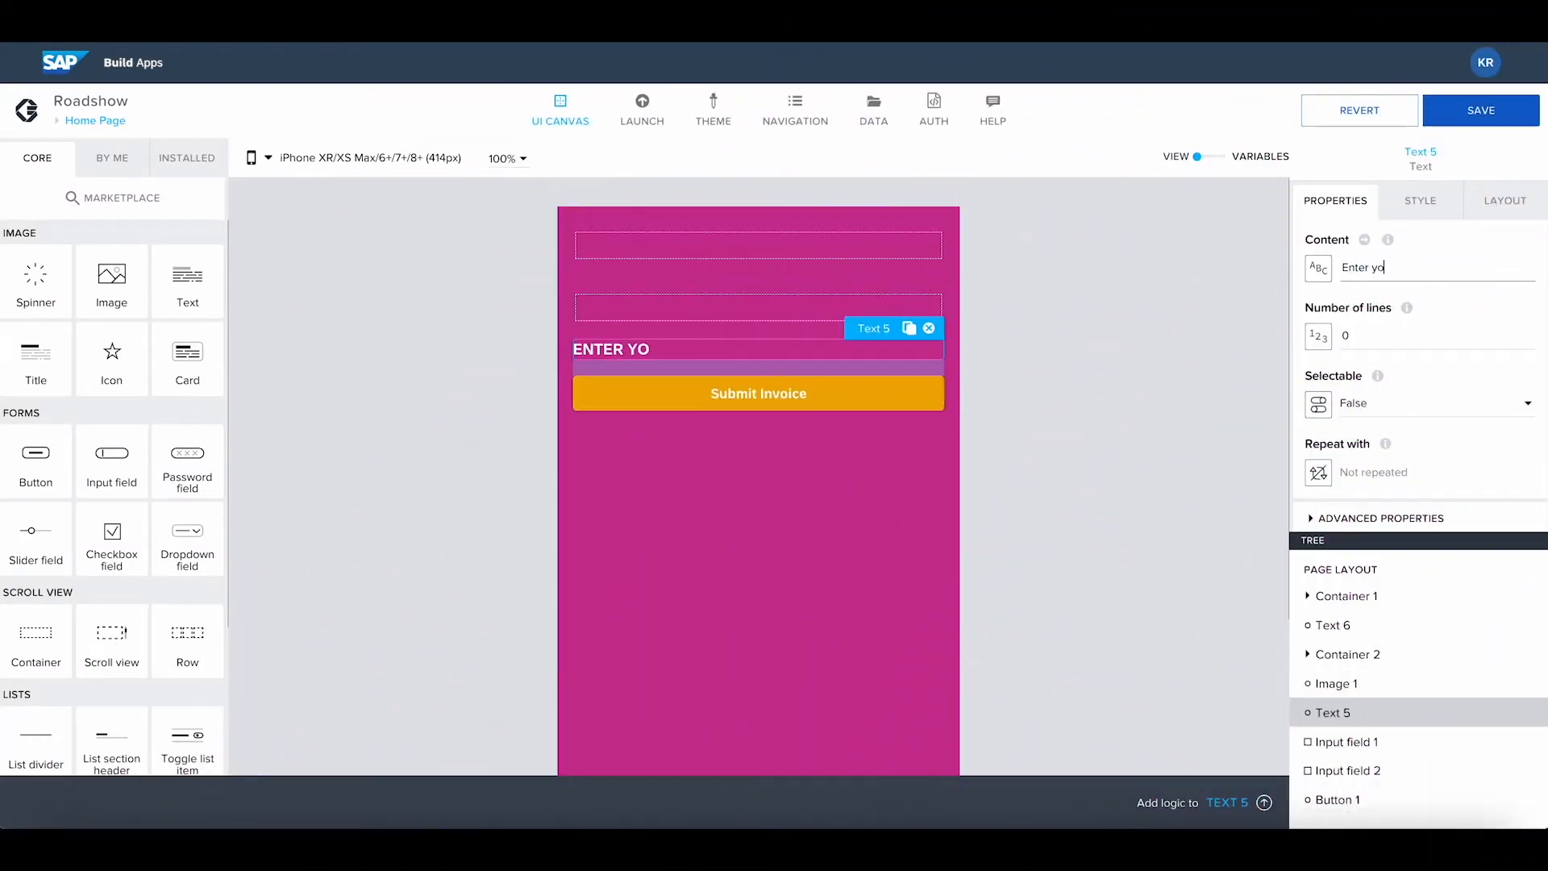
type("ur Name")
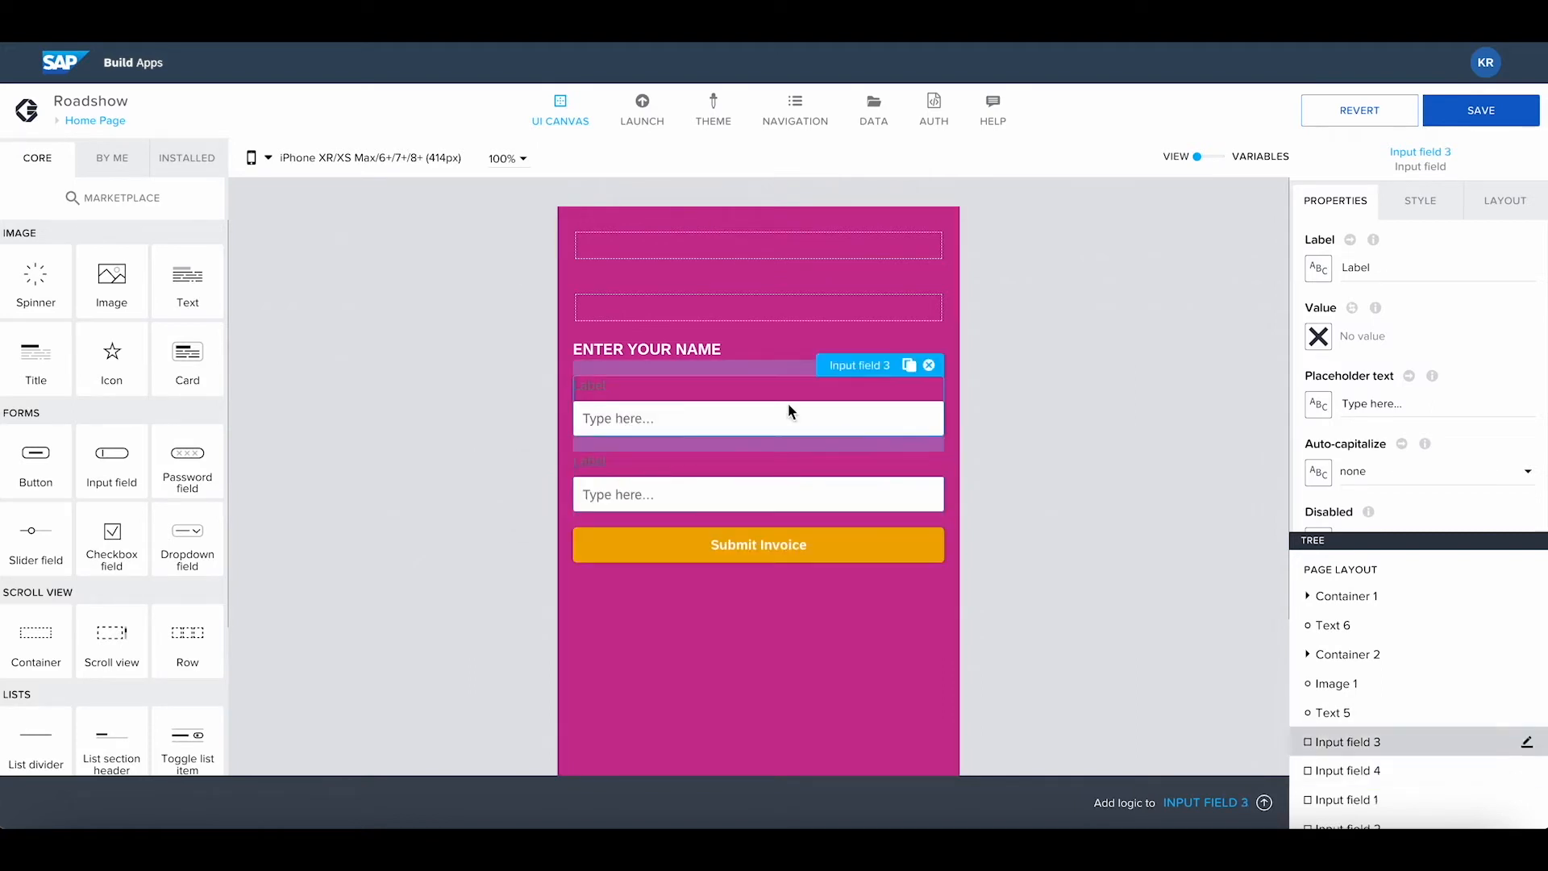
left_click(758, 494)
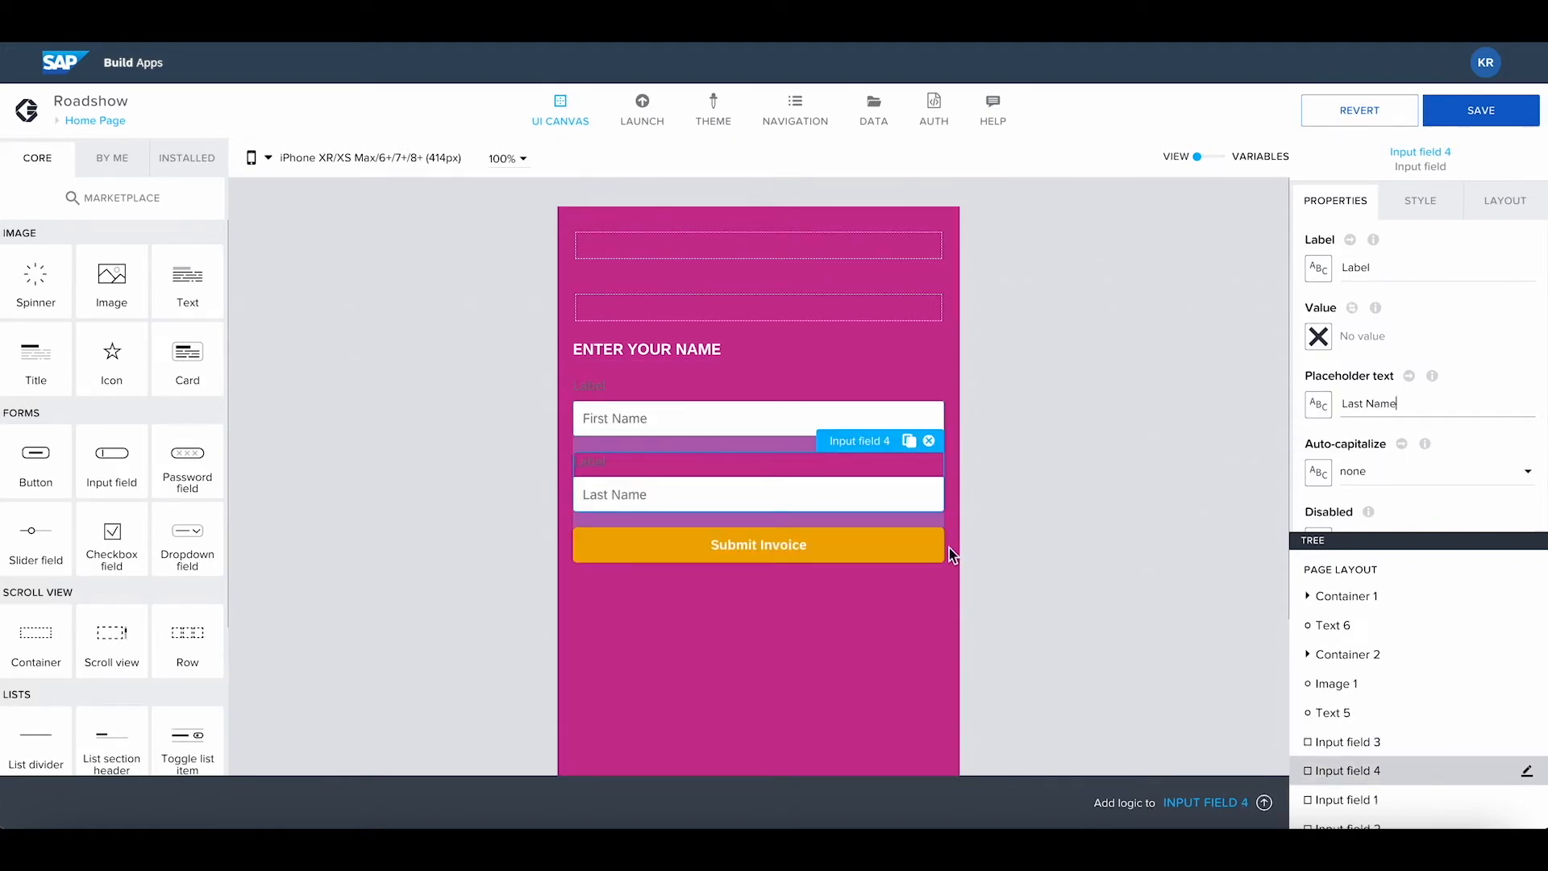
left_click(758, 543)
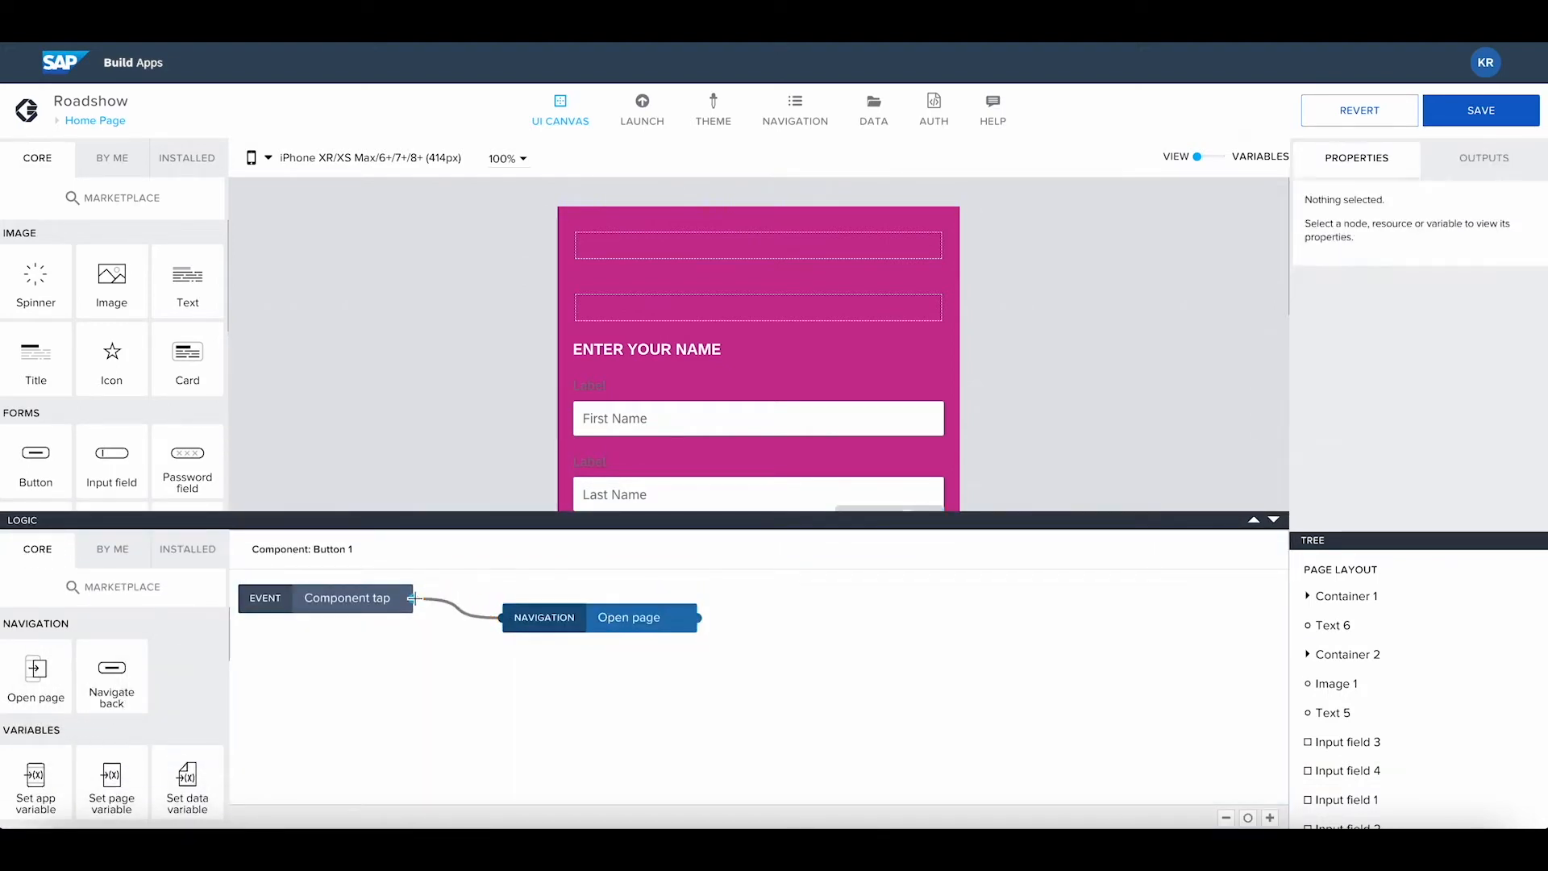
Bind the Submit Invoice button's Open page step to the Details page and save it
left_click(628, 617)
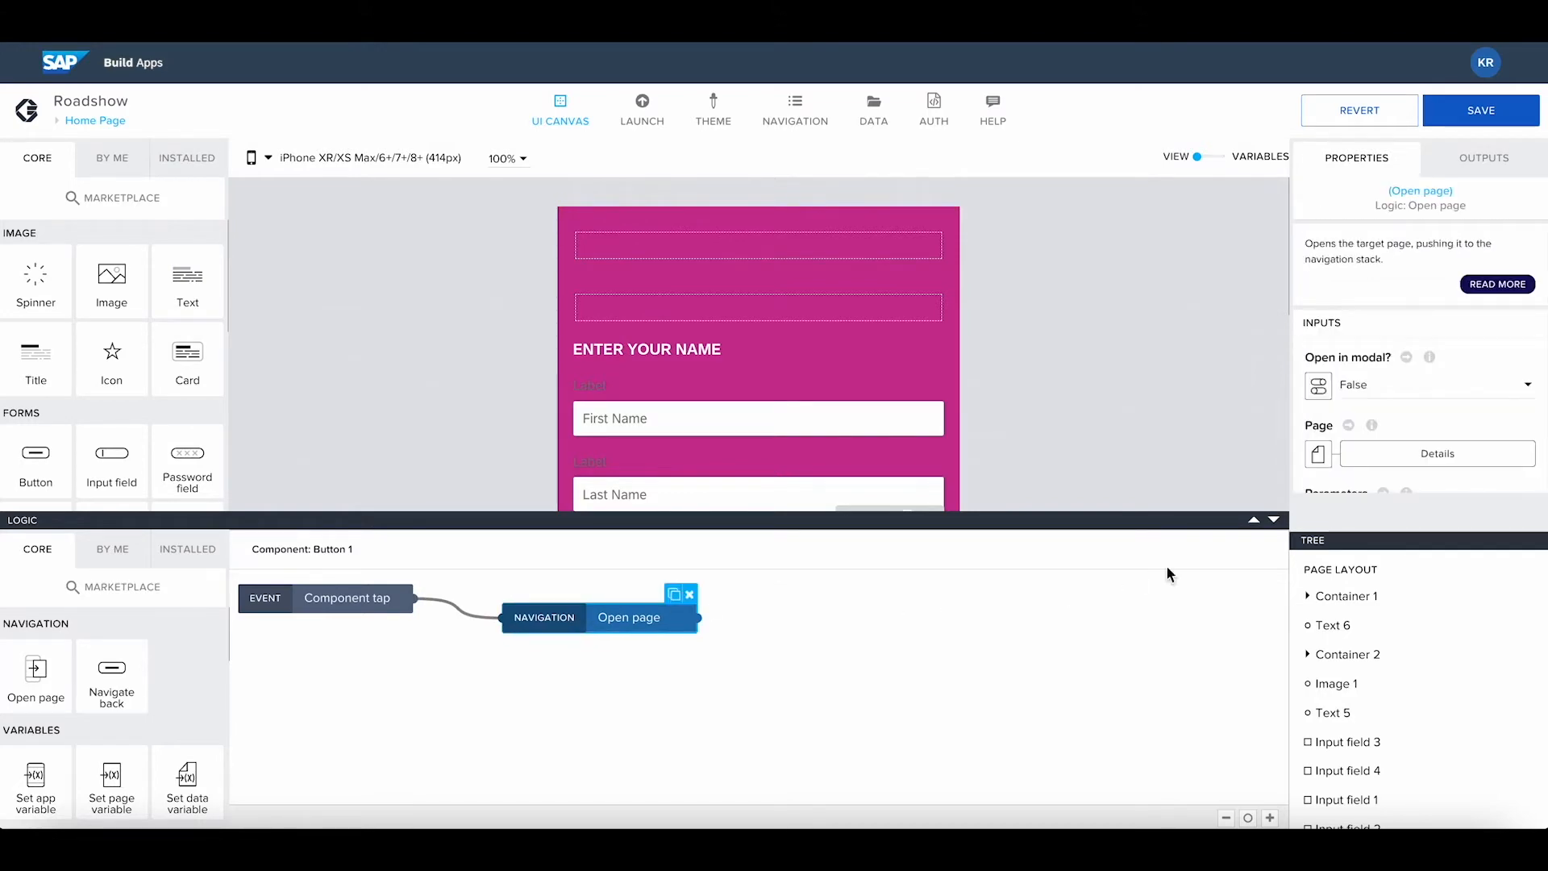
left_click(1437, 453)
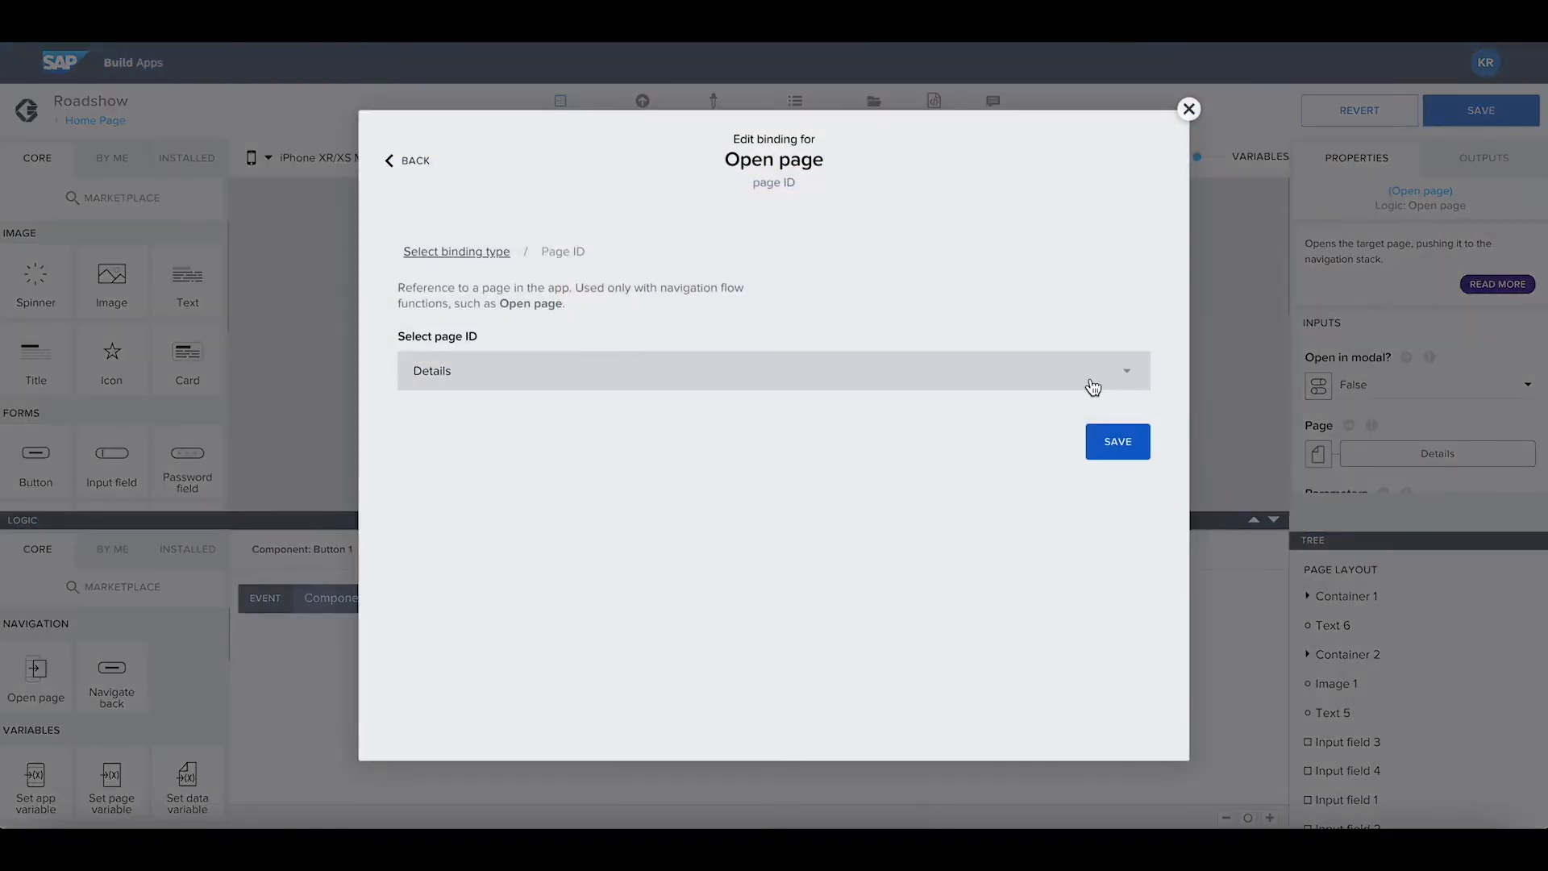
mouse_move(926, 390)
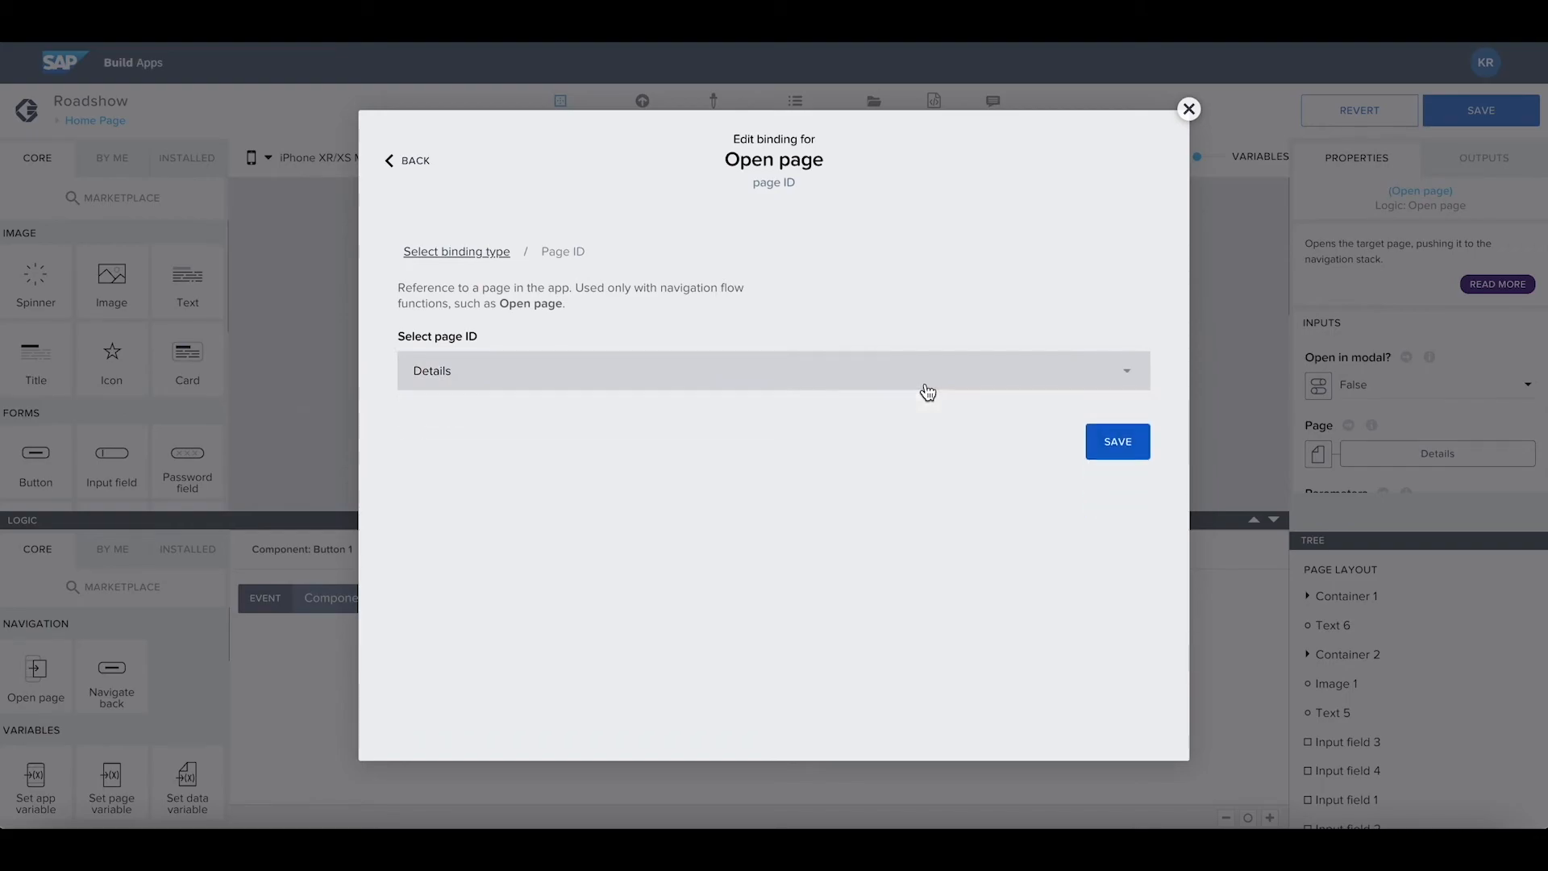
left_click(1116, 442)
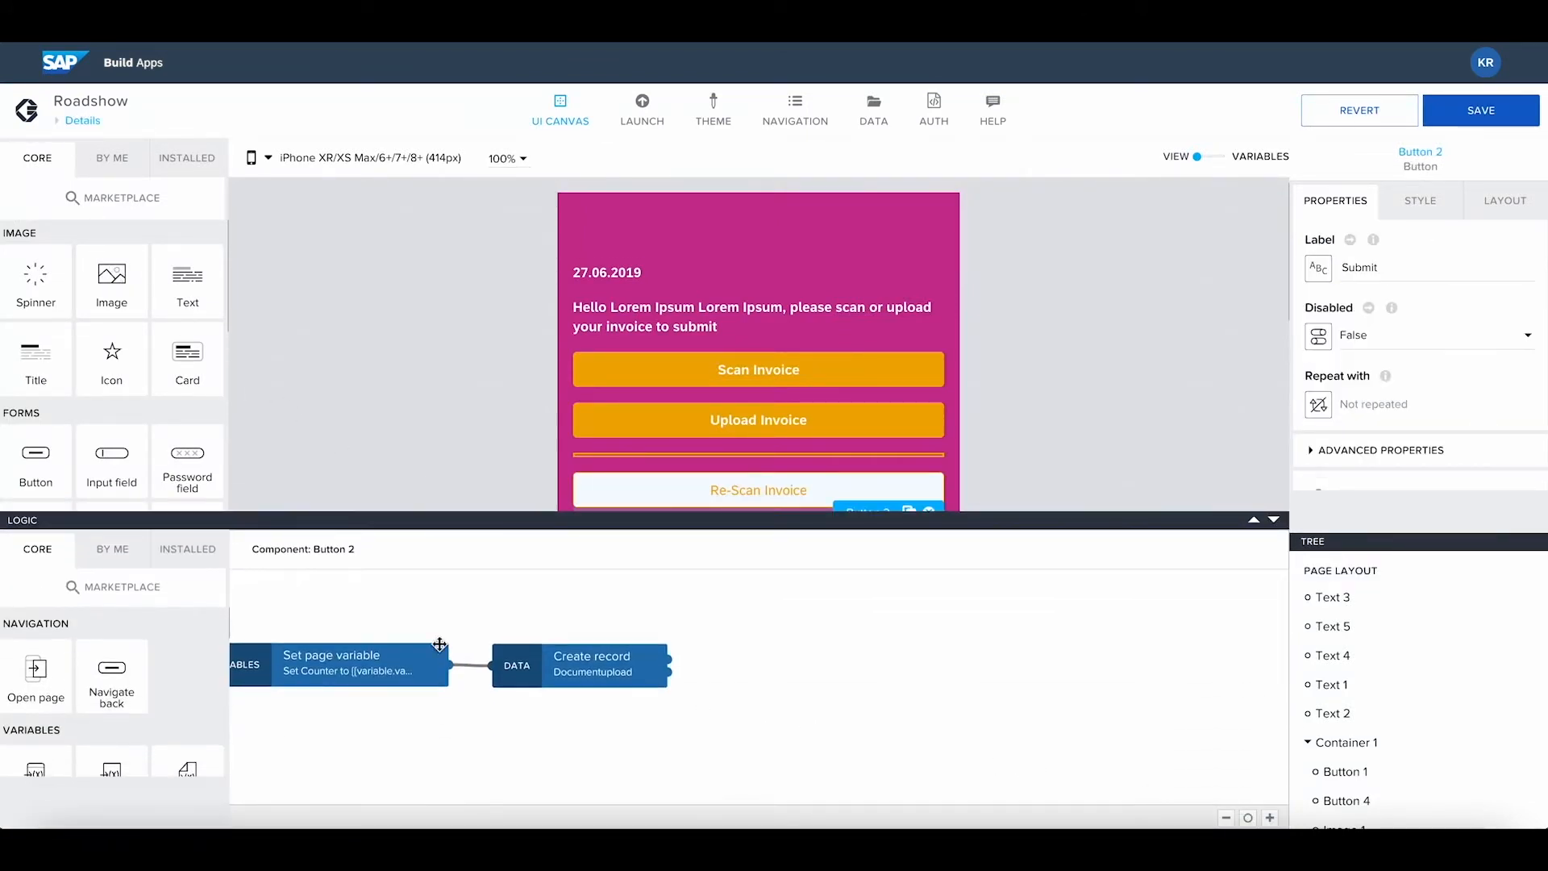
Place a second Create record step after Documentupload using the sendtoSPA resource
scroll("down", 3)
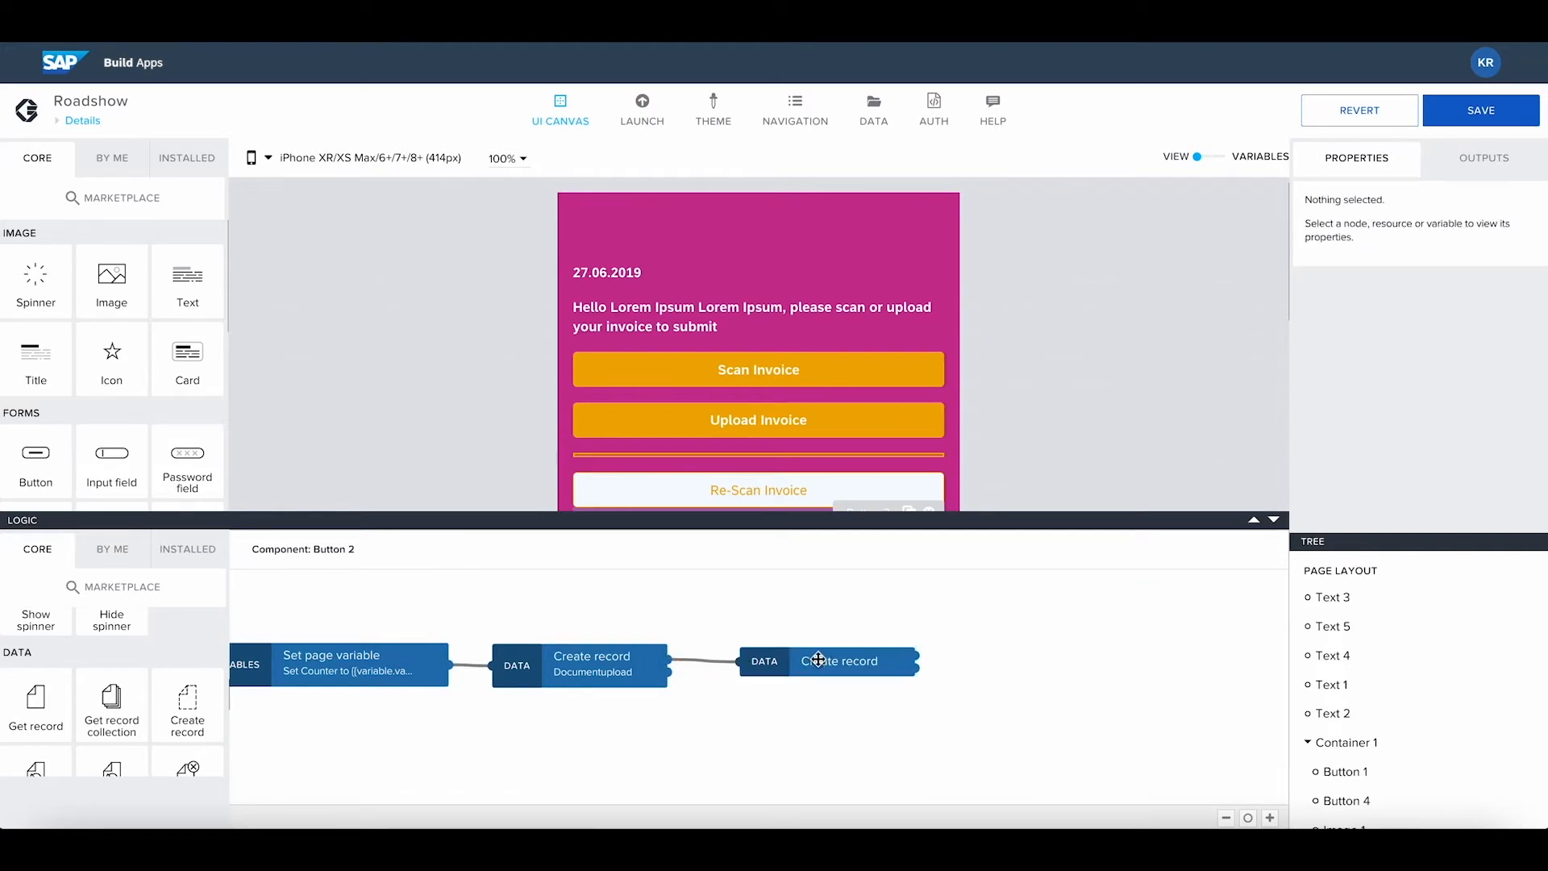
left_click(838, 661)
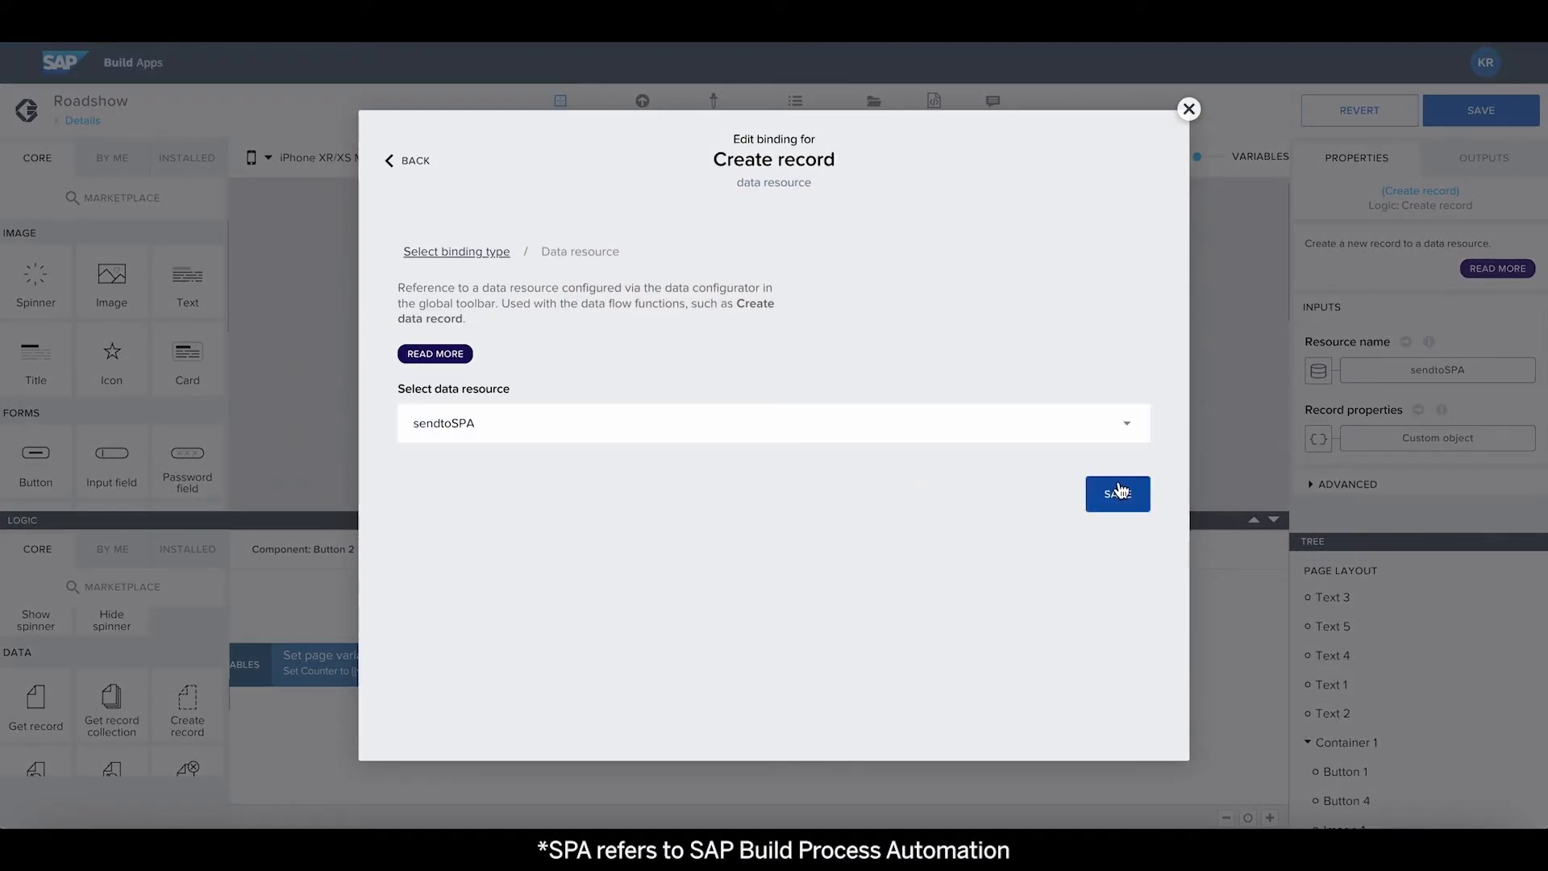
Confirm sendtoSPA and map filename, Invoices folder, person's name and Definition ID into the record
left_click(1116, 494)
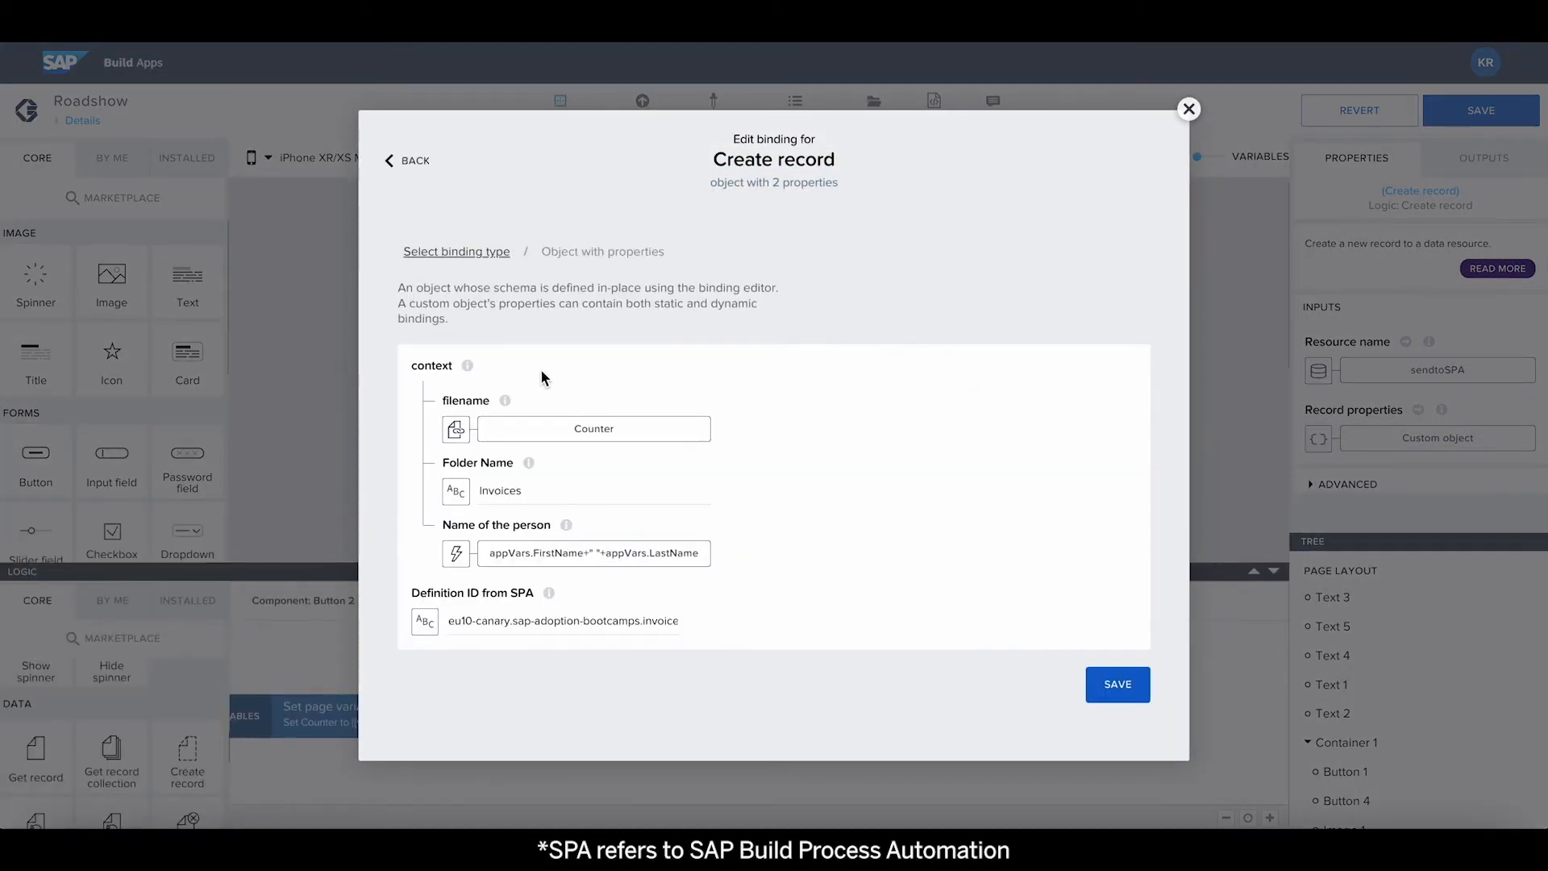
mouse_move(465, 475)
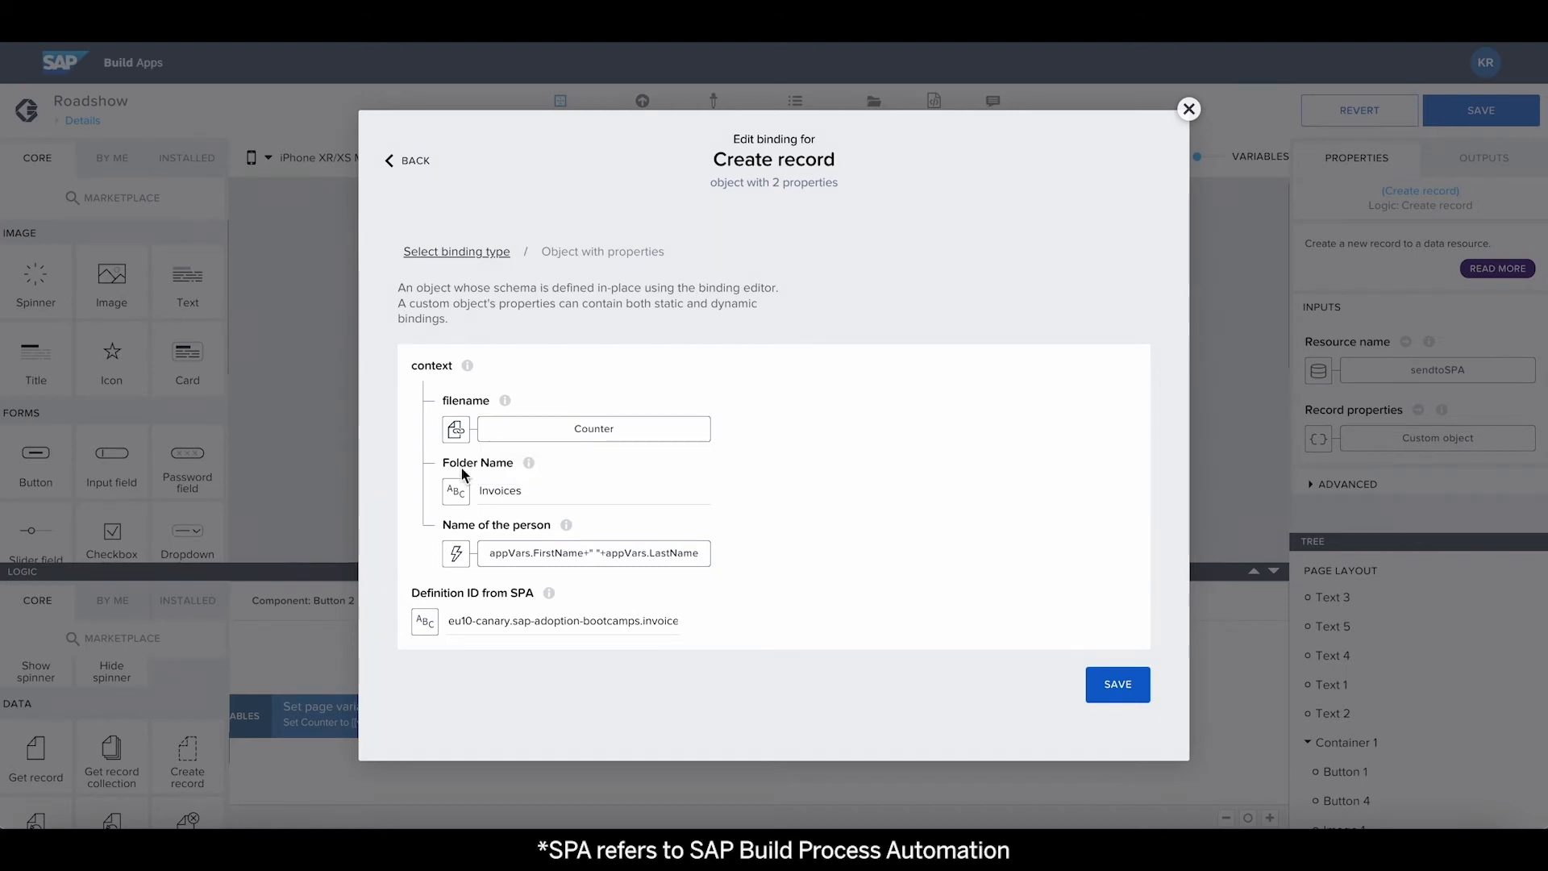
mouse_move(455, 554)
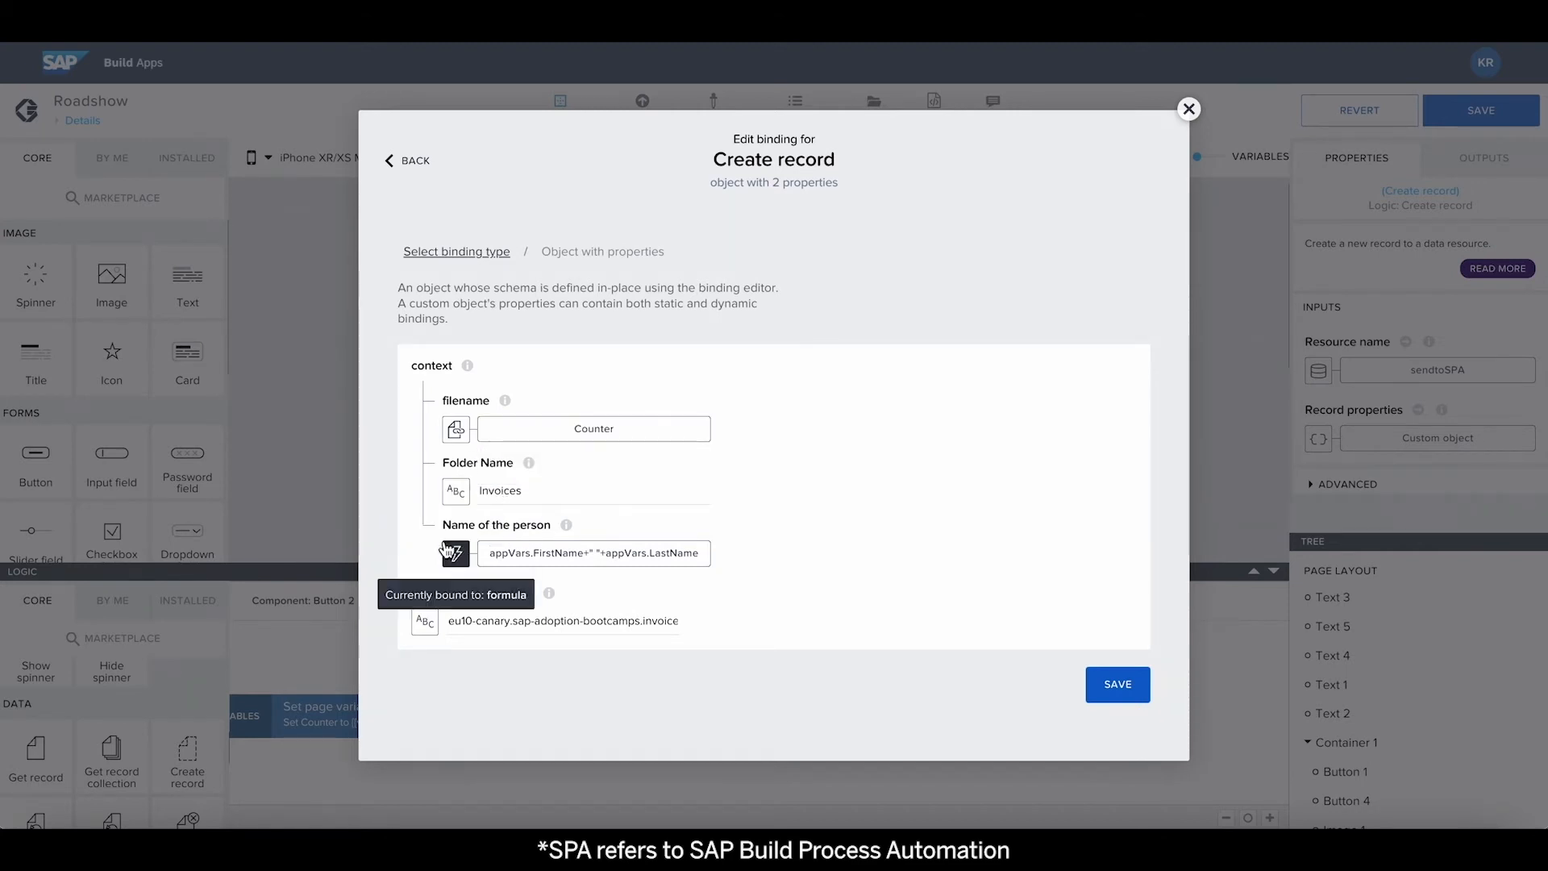
mouse_move(424, 563)
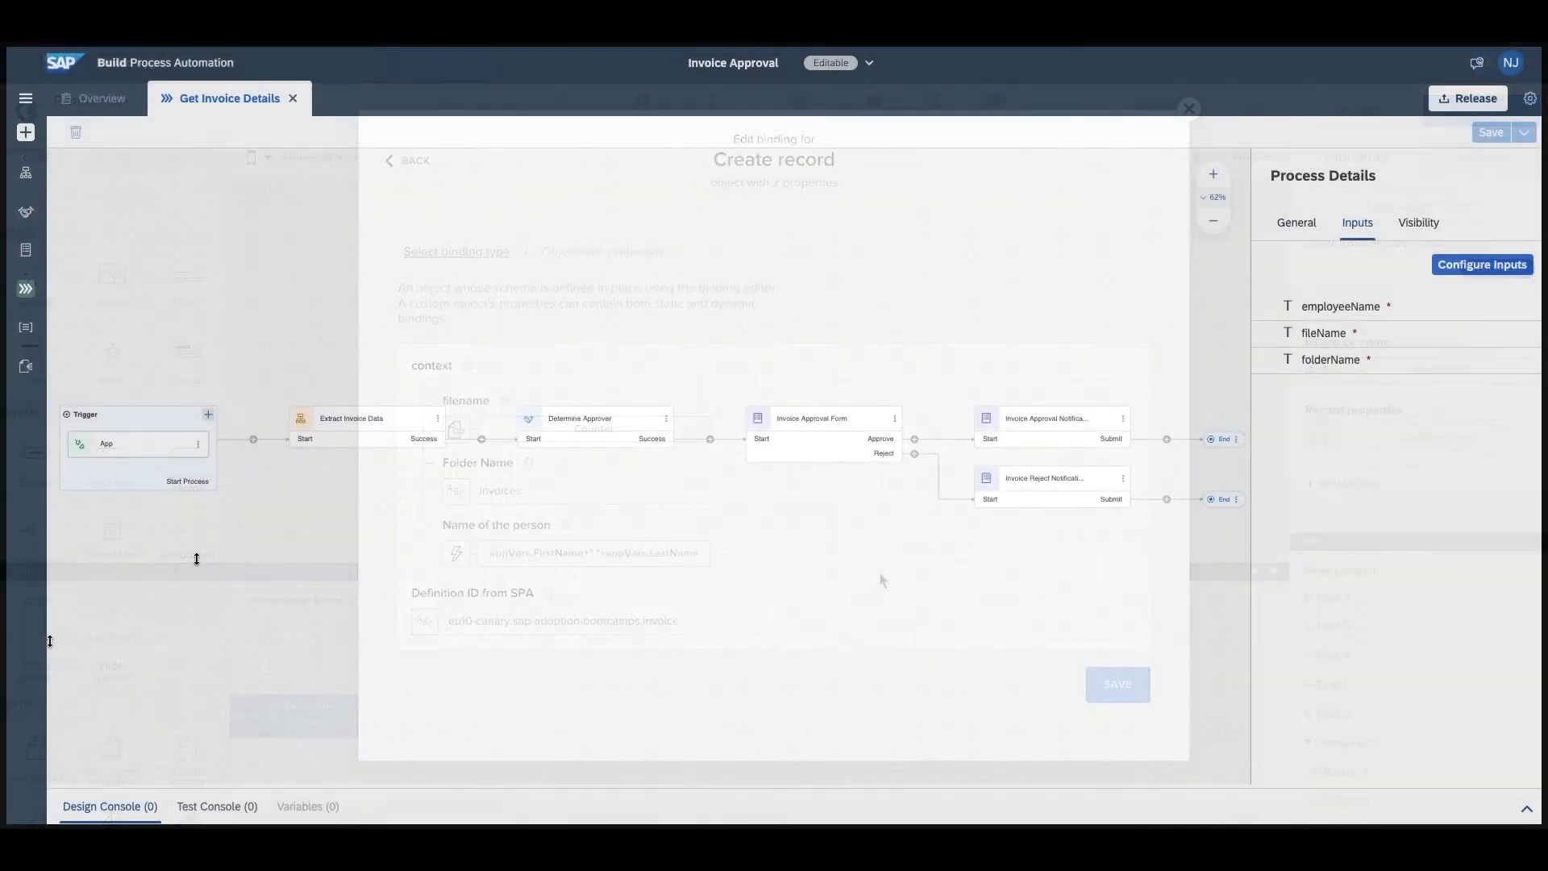
View the App trigger's employeeName, fileName and folderName outputs, then show the process's General details
left_click(1189, 108)
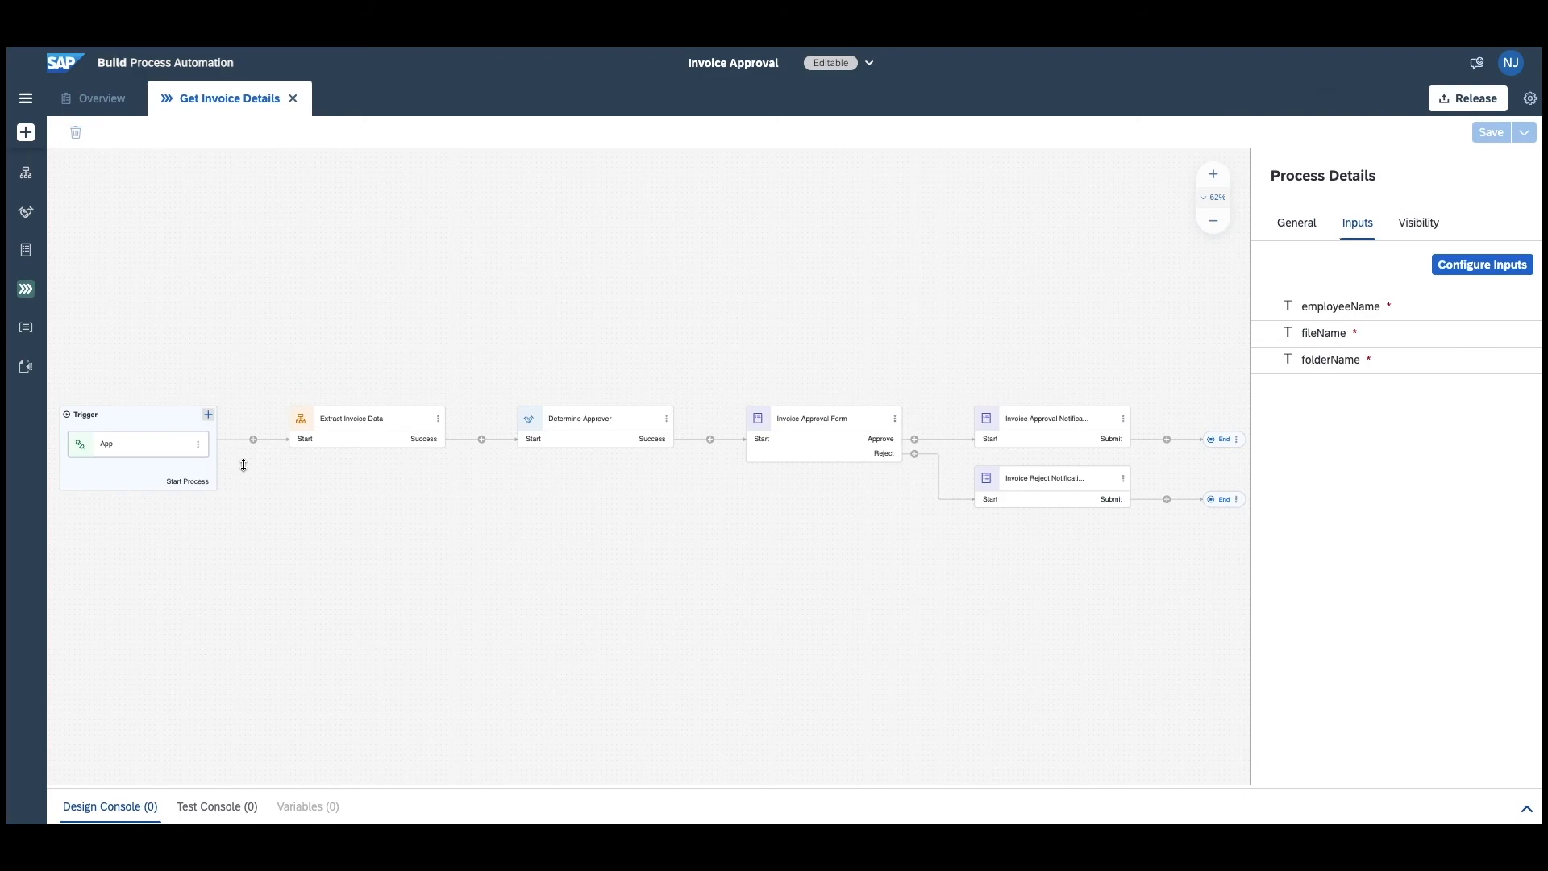
mouse_move(173, 499)
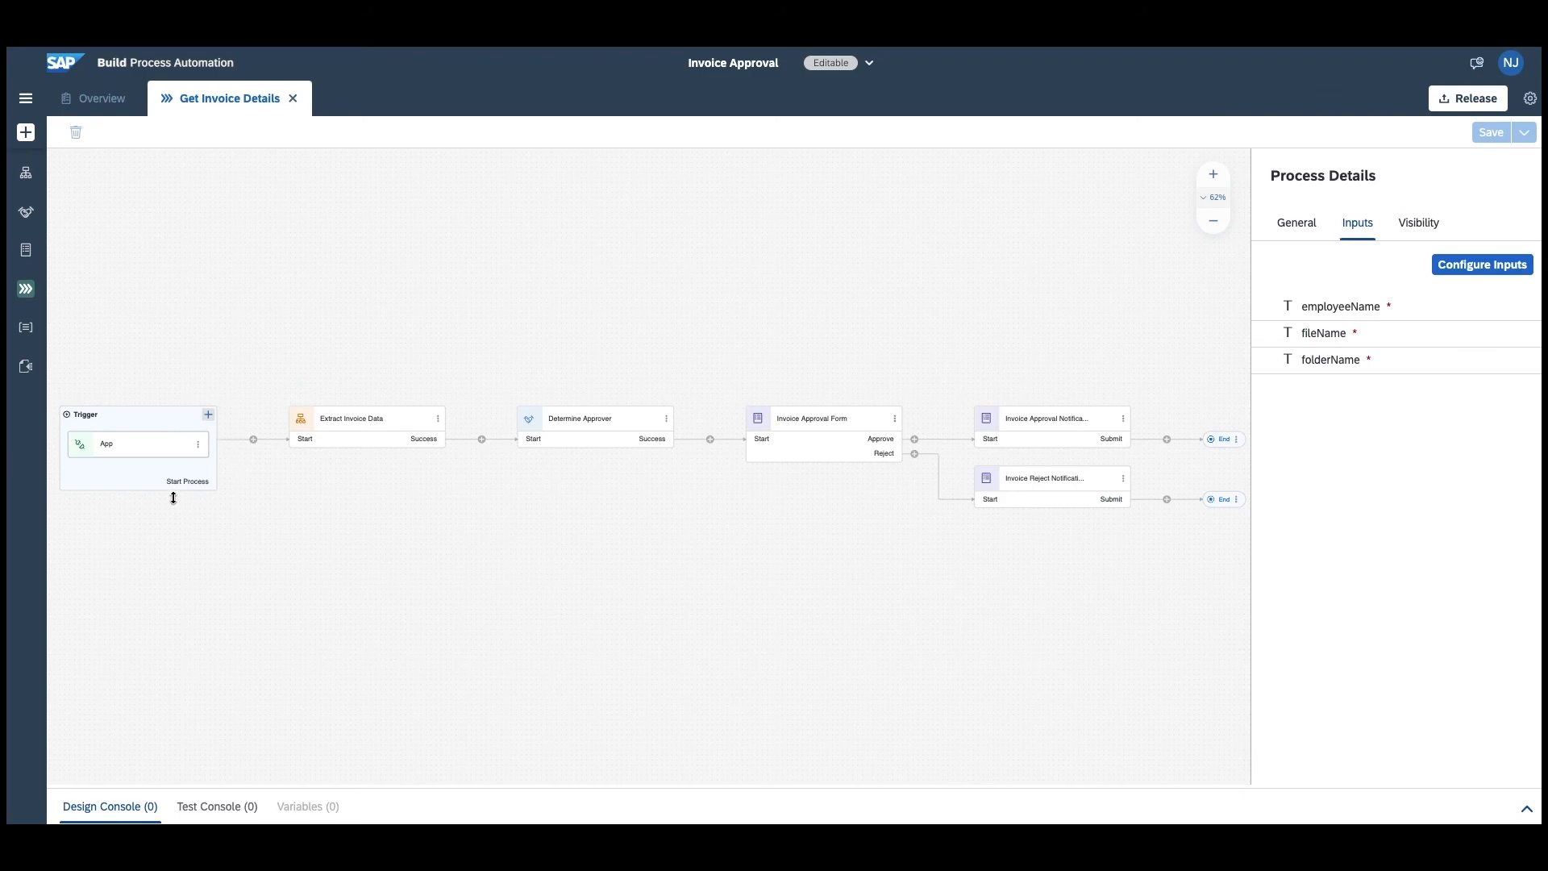
left_click(139, 443)
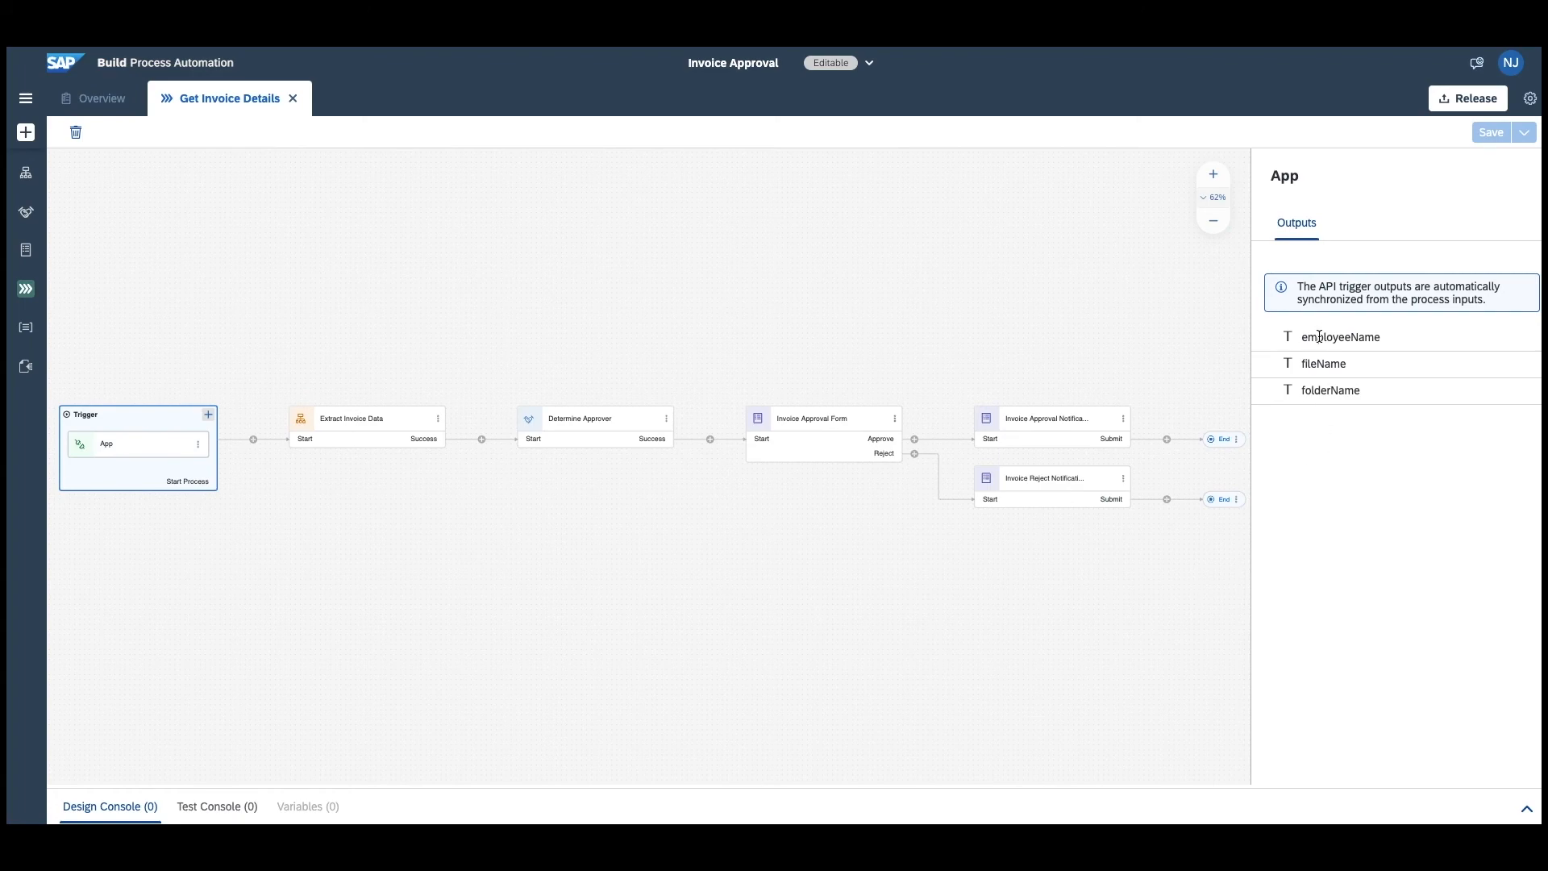
mouse_move(1318, 389)
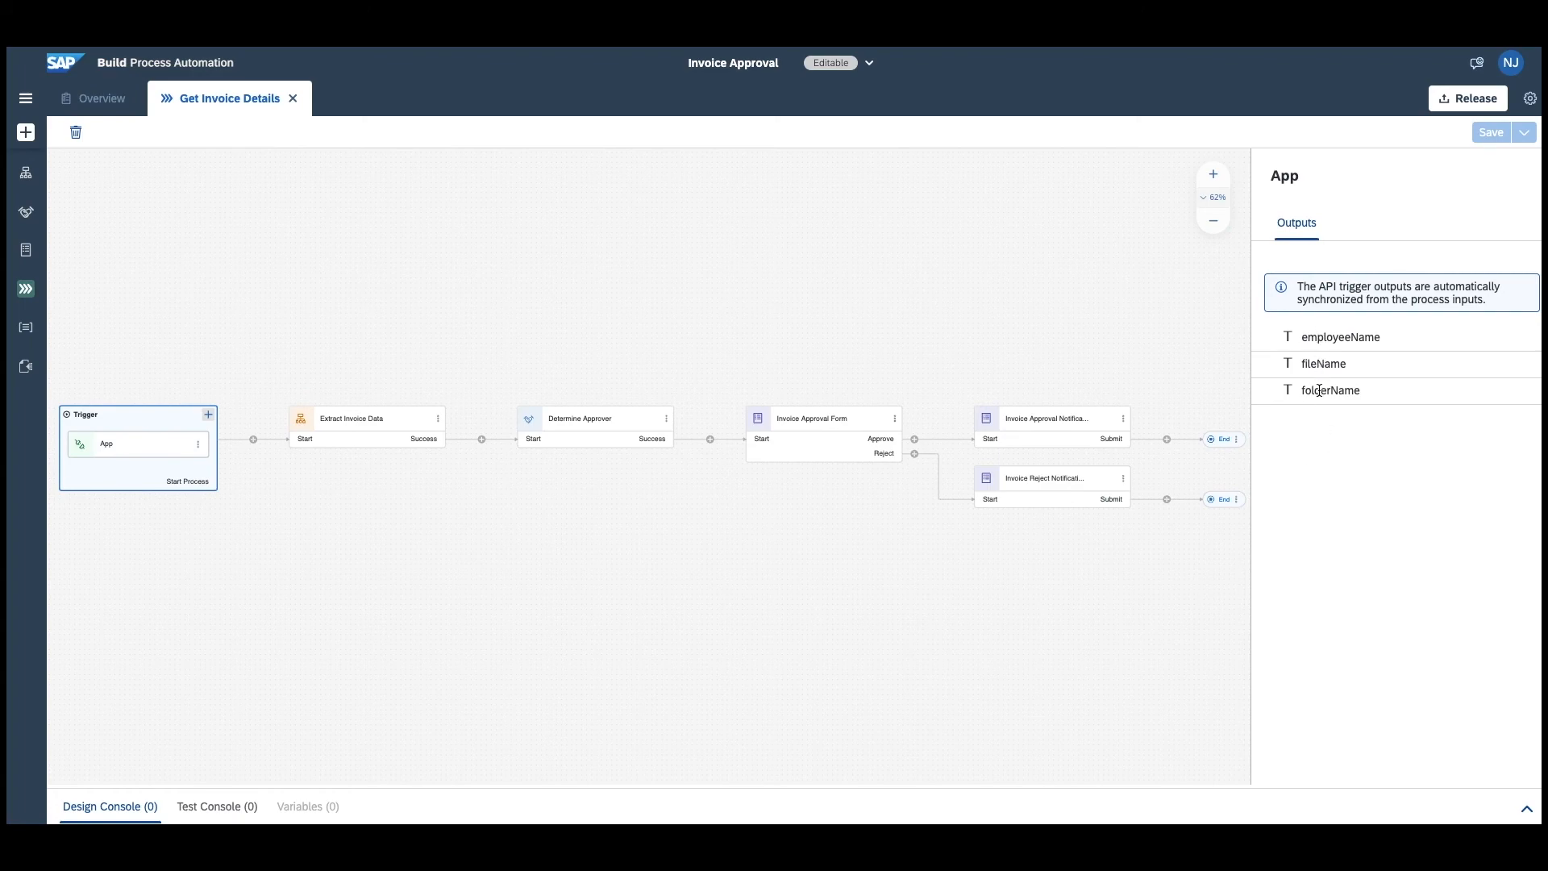
mouse_move(429, 541)
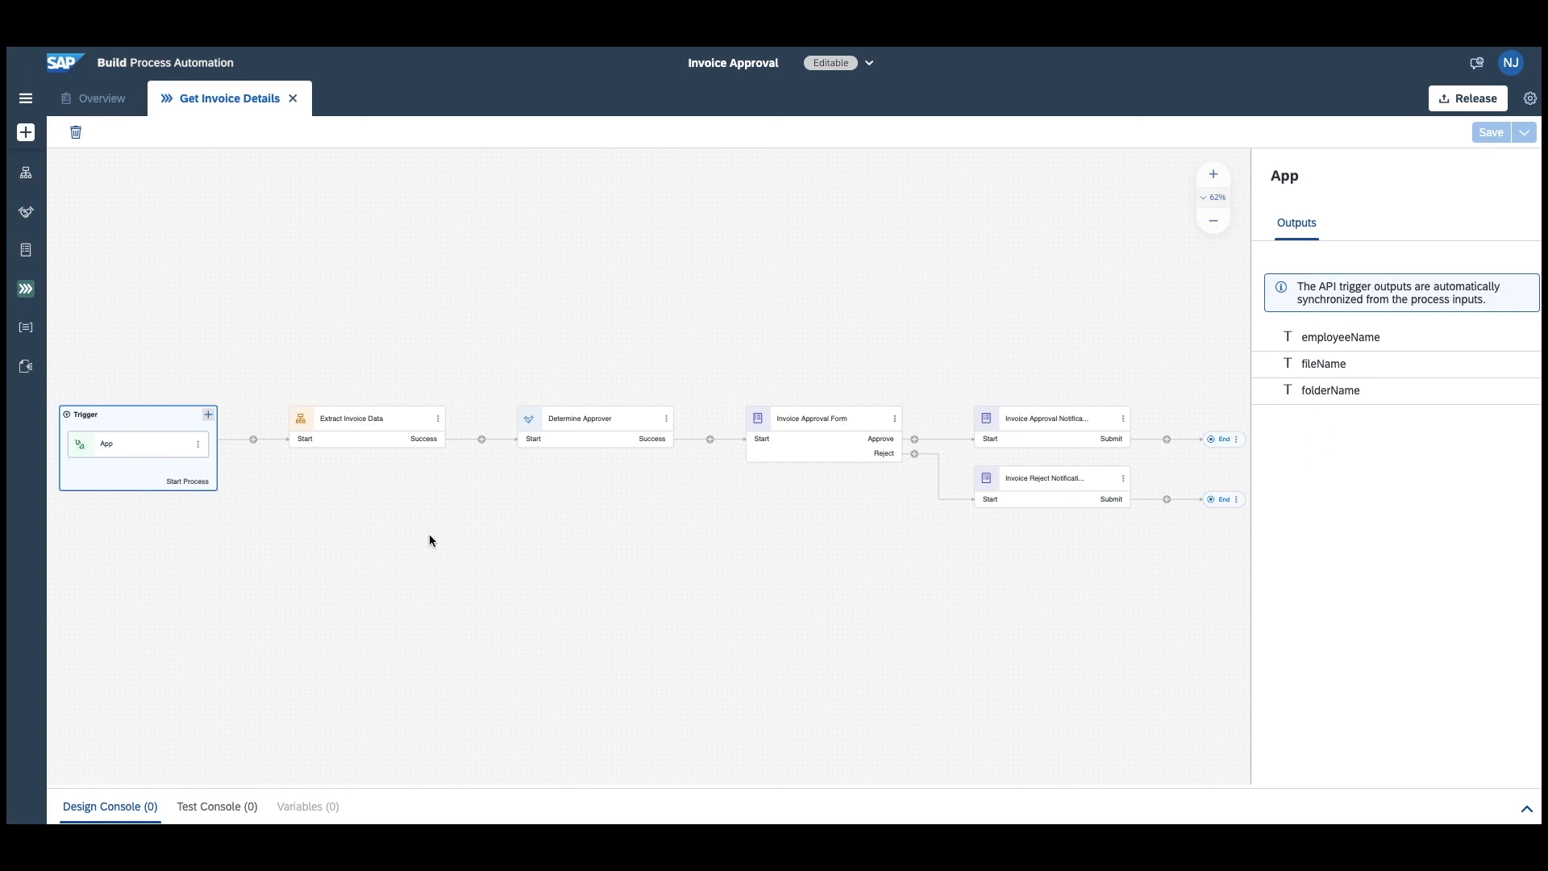
left_click(595, 424)
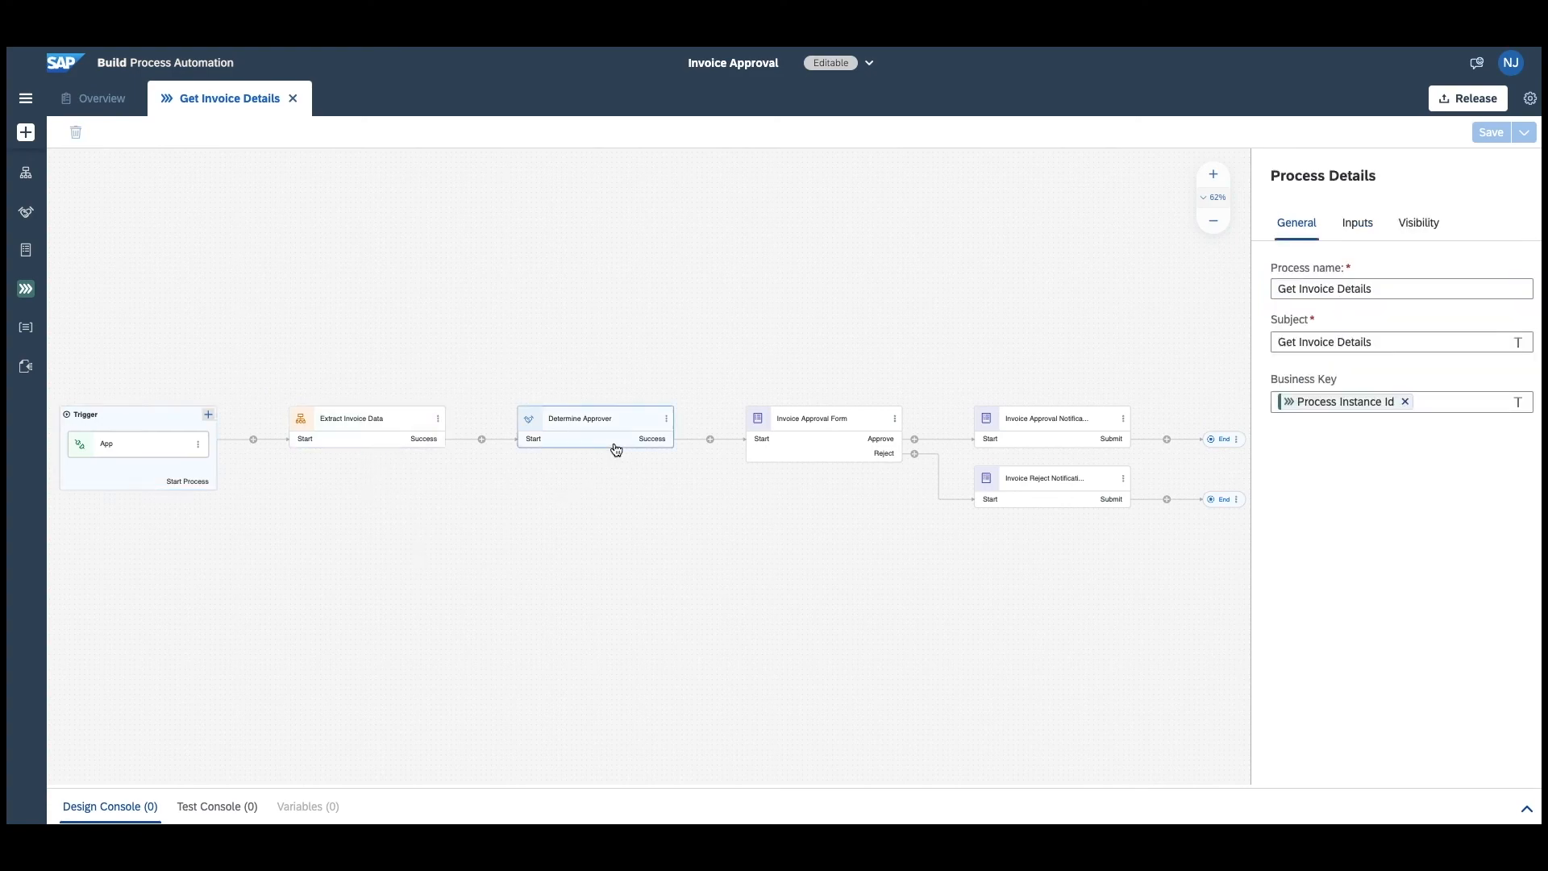